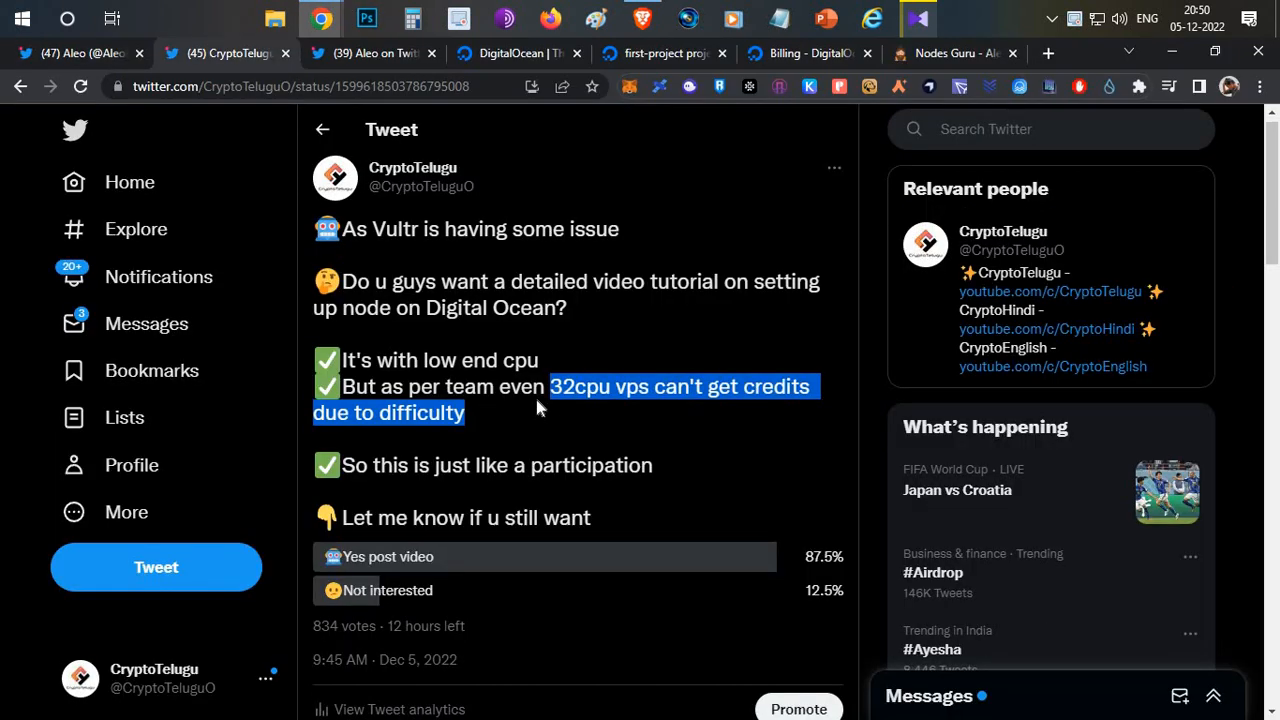
mouse_move(445, 335)
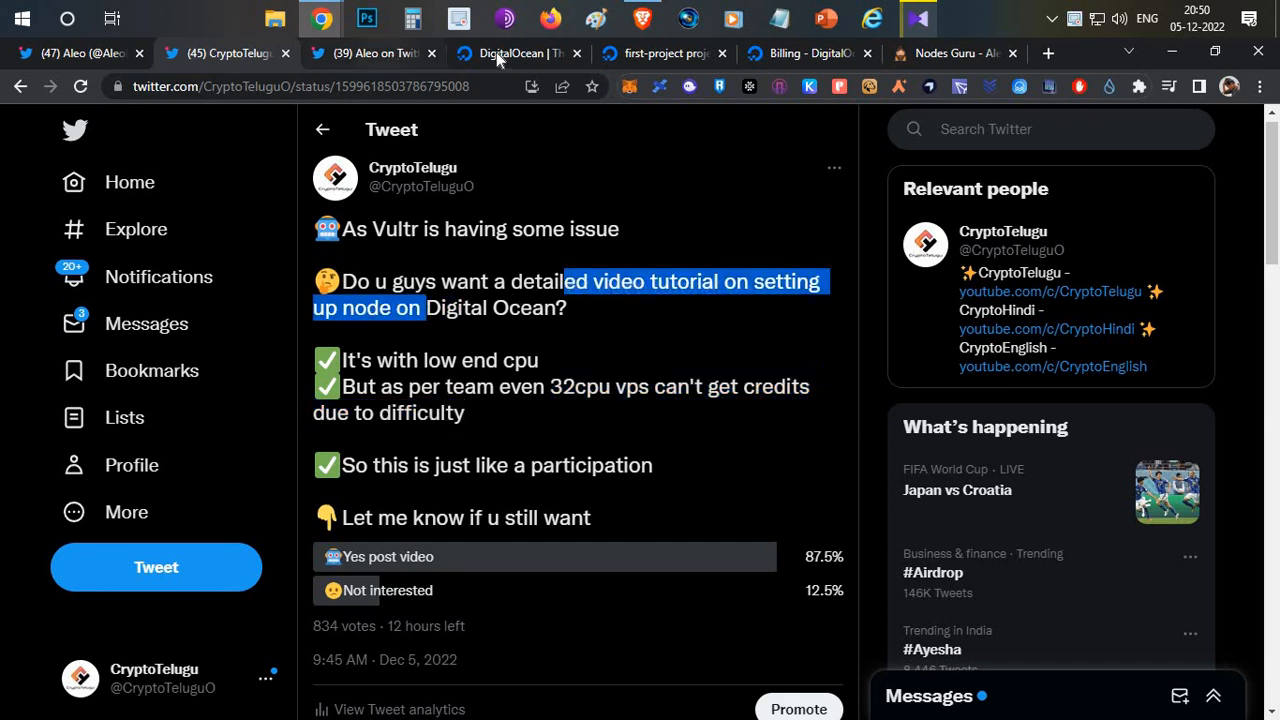
Step: Move through the open tabs to Aleo's Incentivized Testnet tweet and scroll through its image
left_click(510, 53)
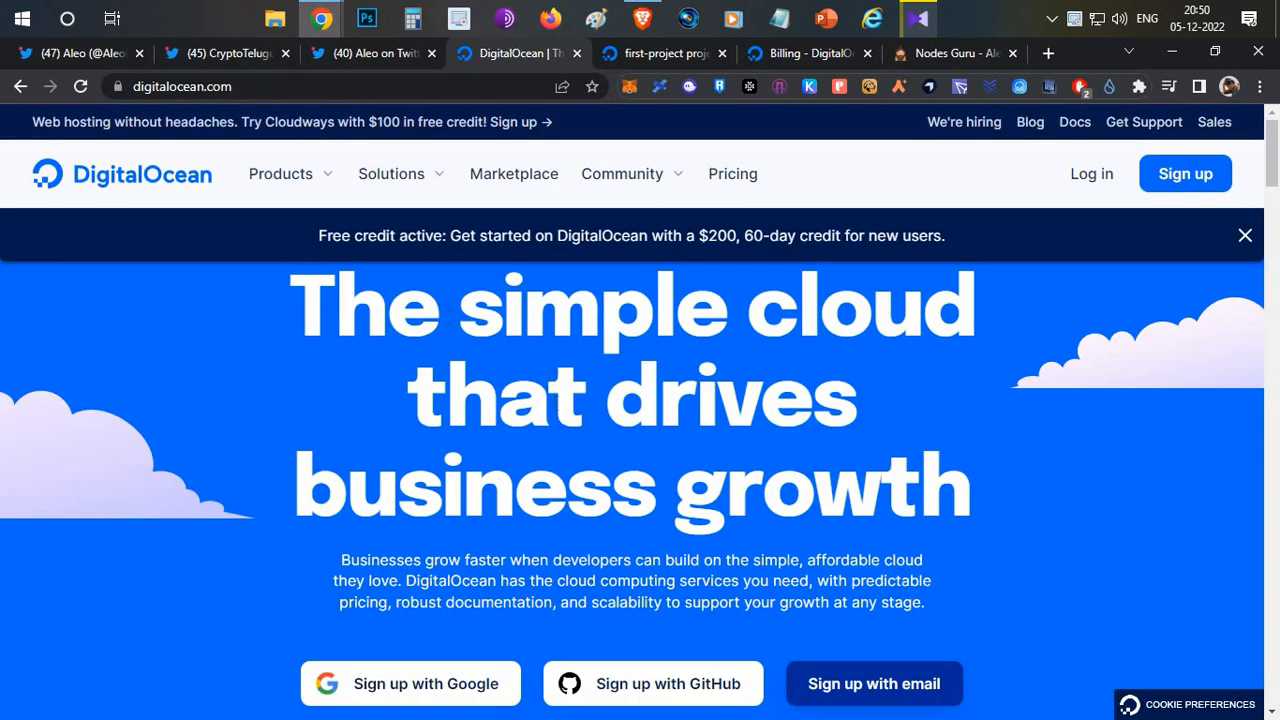
mouse_move(615, 395)
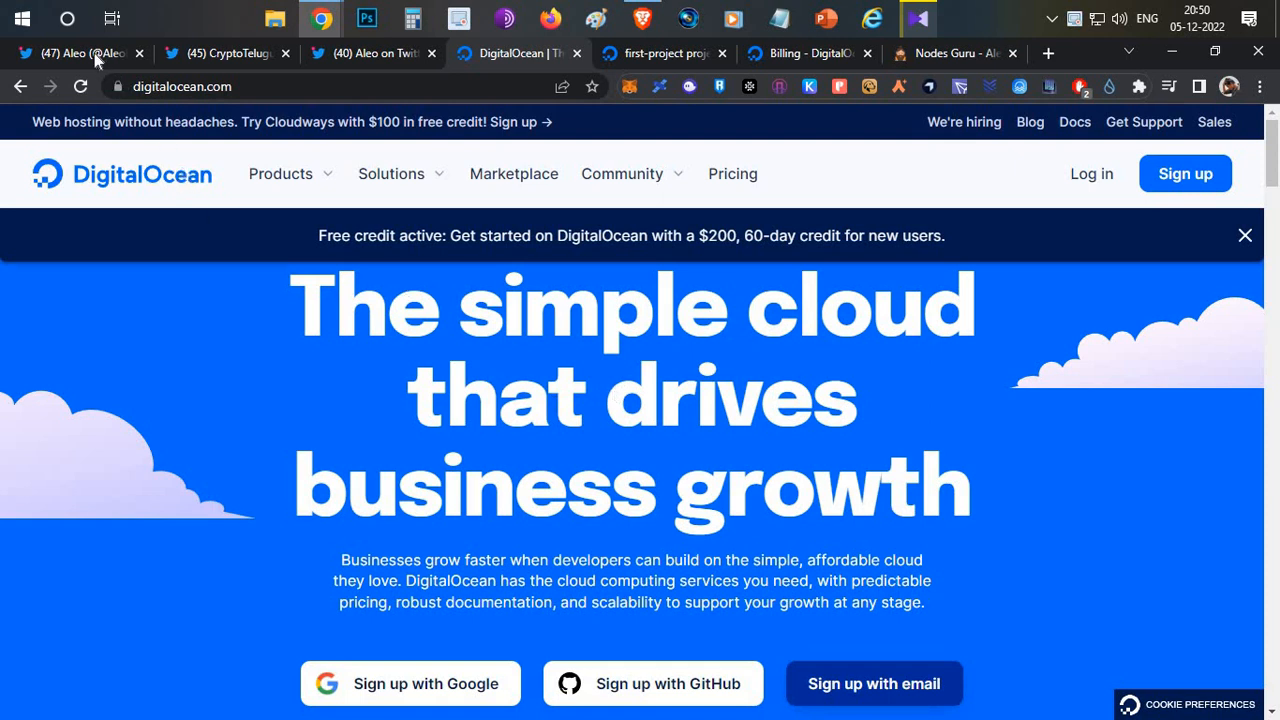
left_click(75, 53)
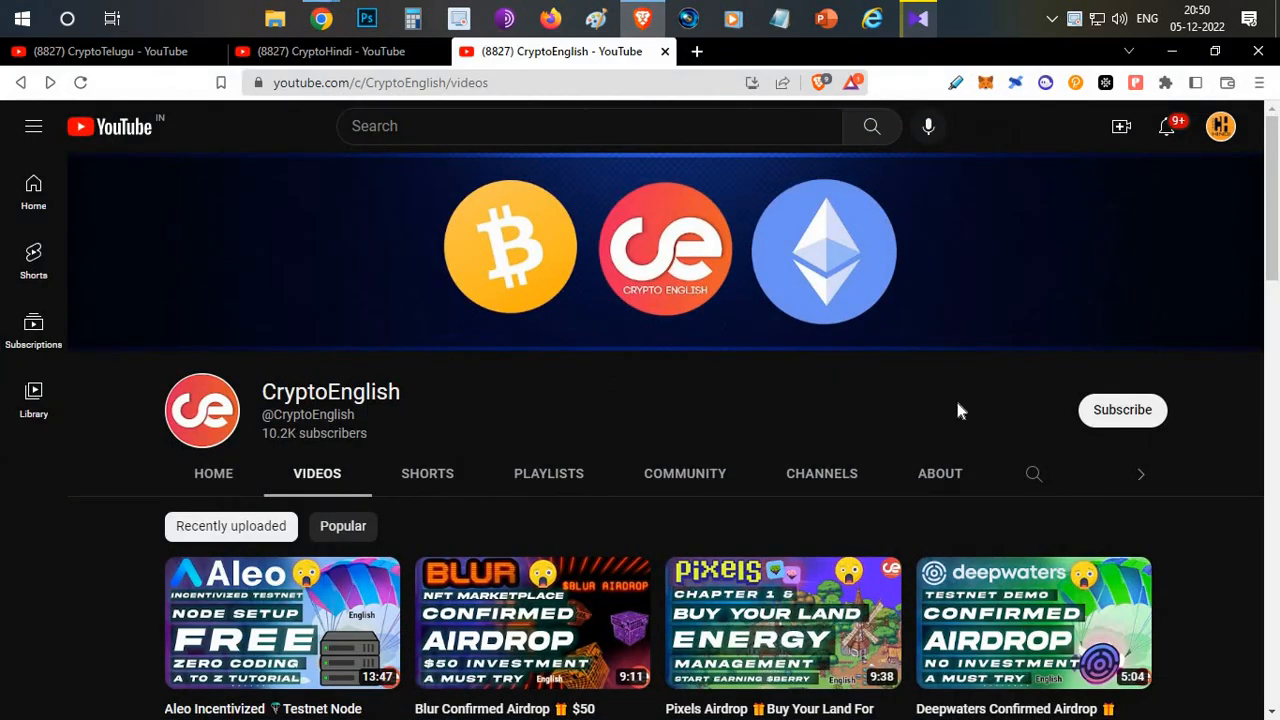
scroll("down", 3)
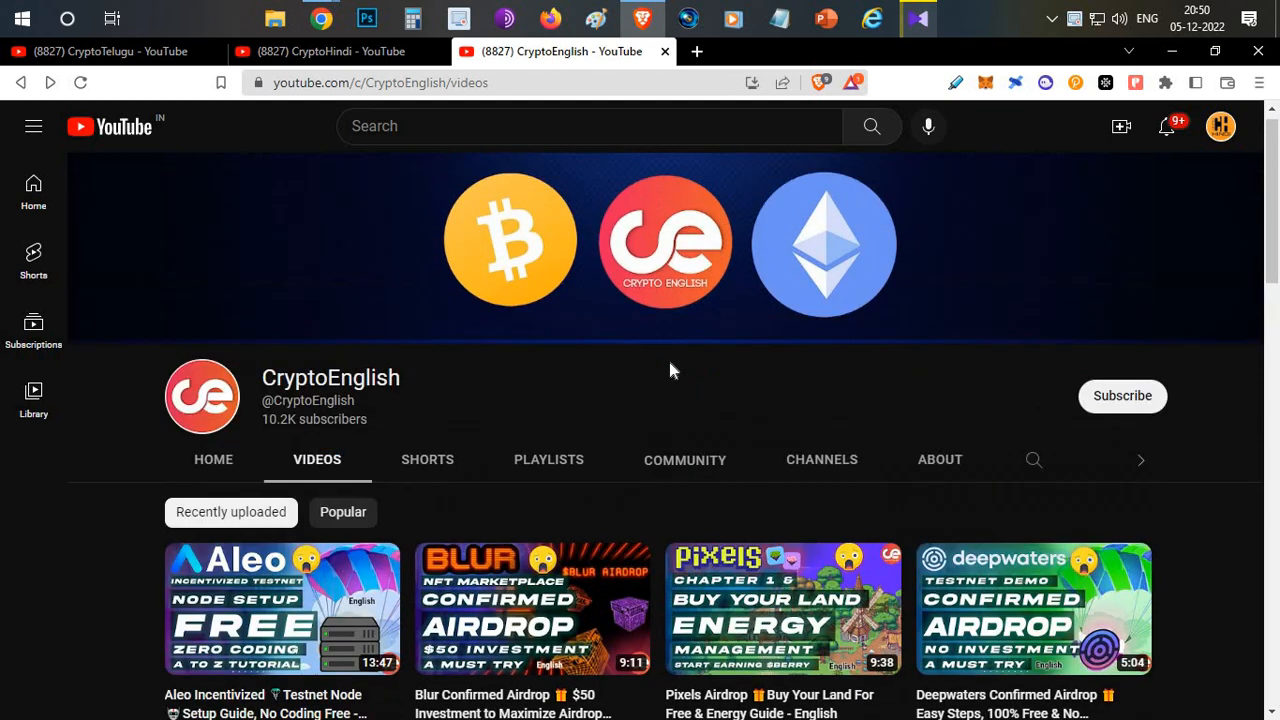
scroll("down", 3)
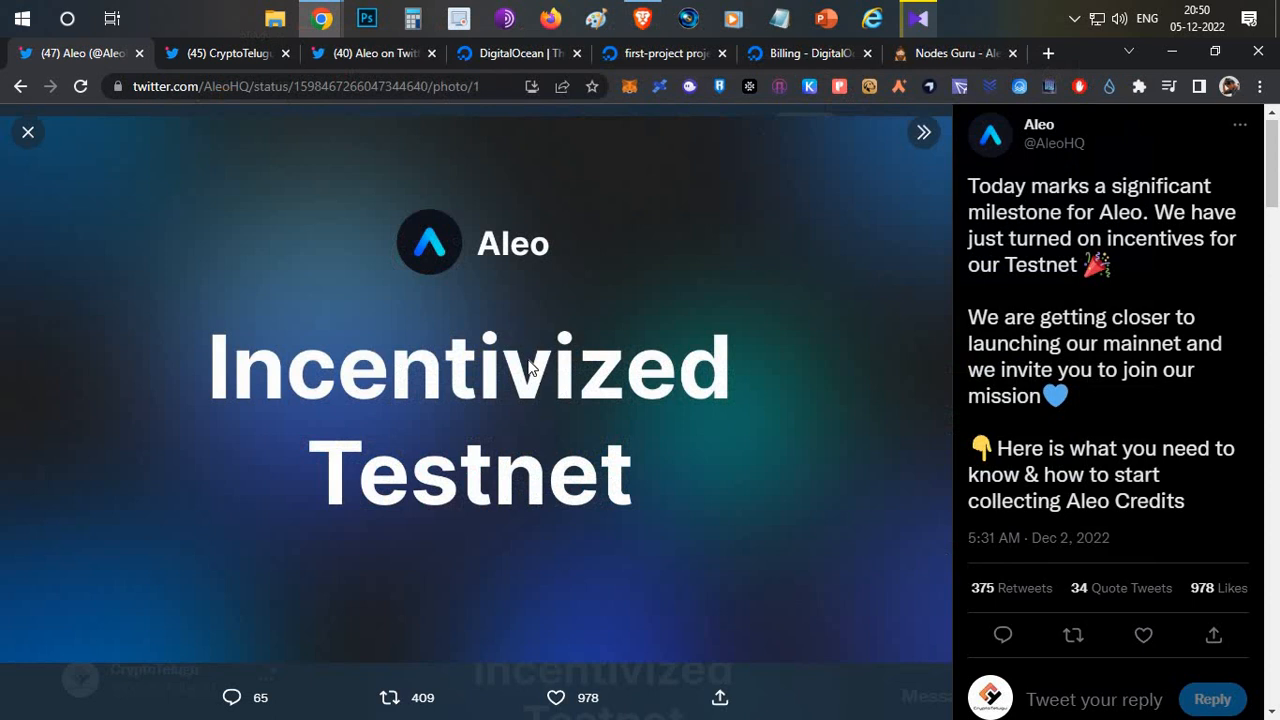
Step: Glance at the CryptoEnglish YouTube channel, then return to the DigitalOcean homepage tab
left_click(560, 51)
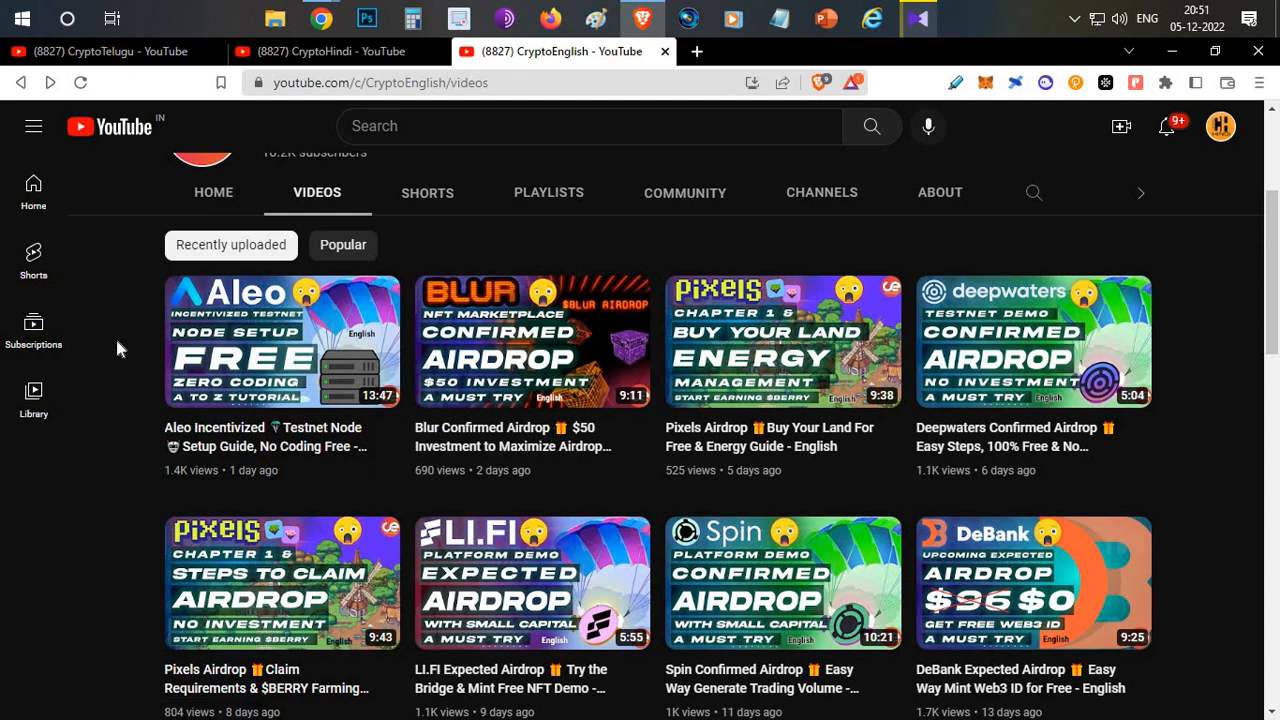
scroll("down", 3)
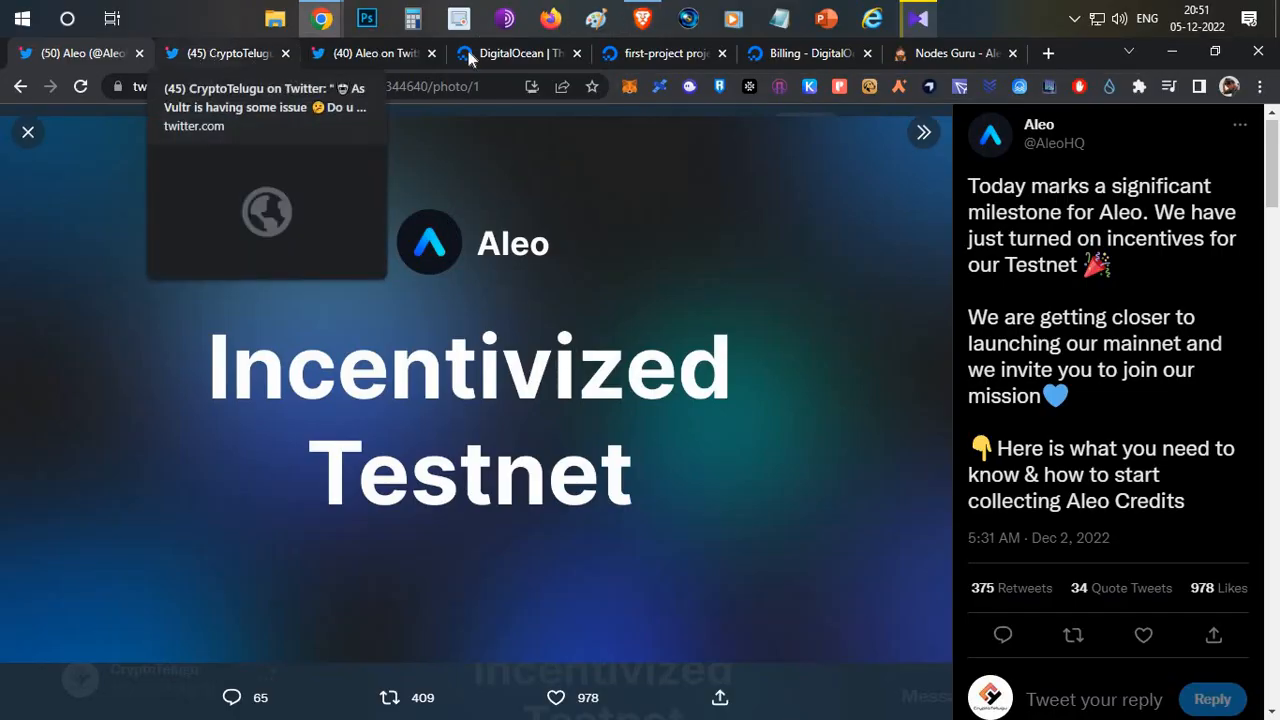
left_click(515, 53)
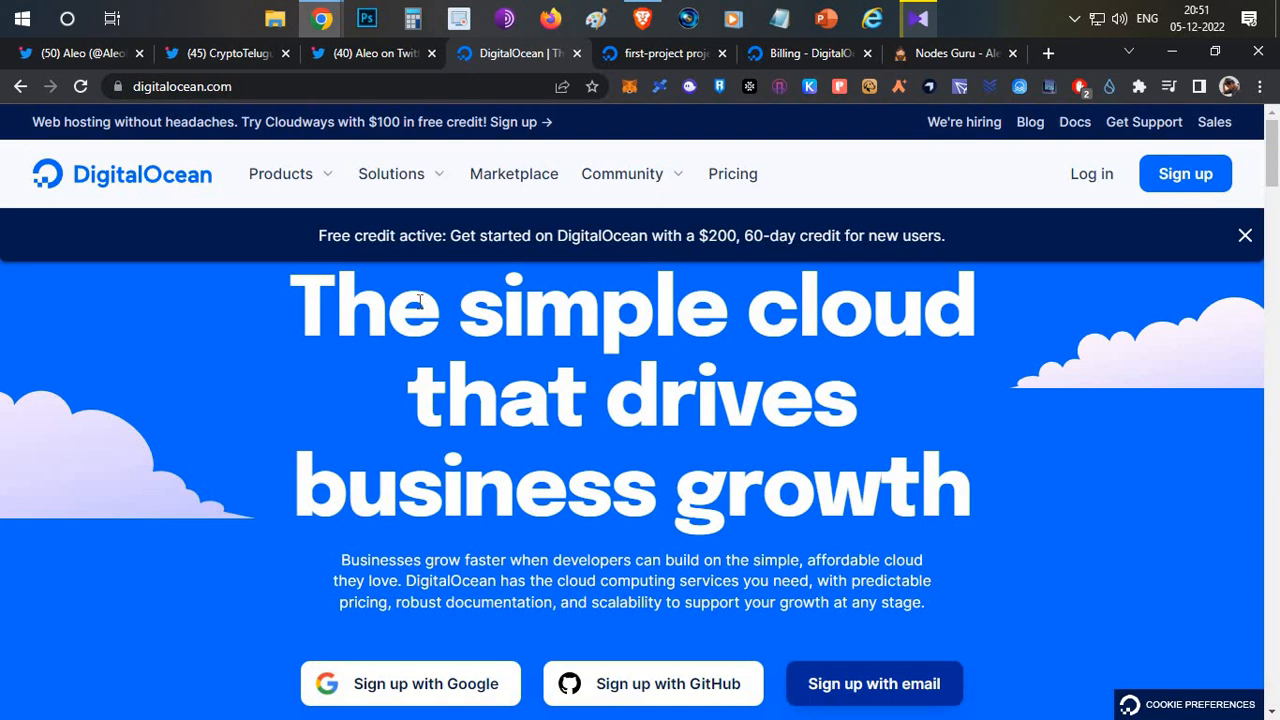
mouse_move(625, 500)
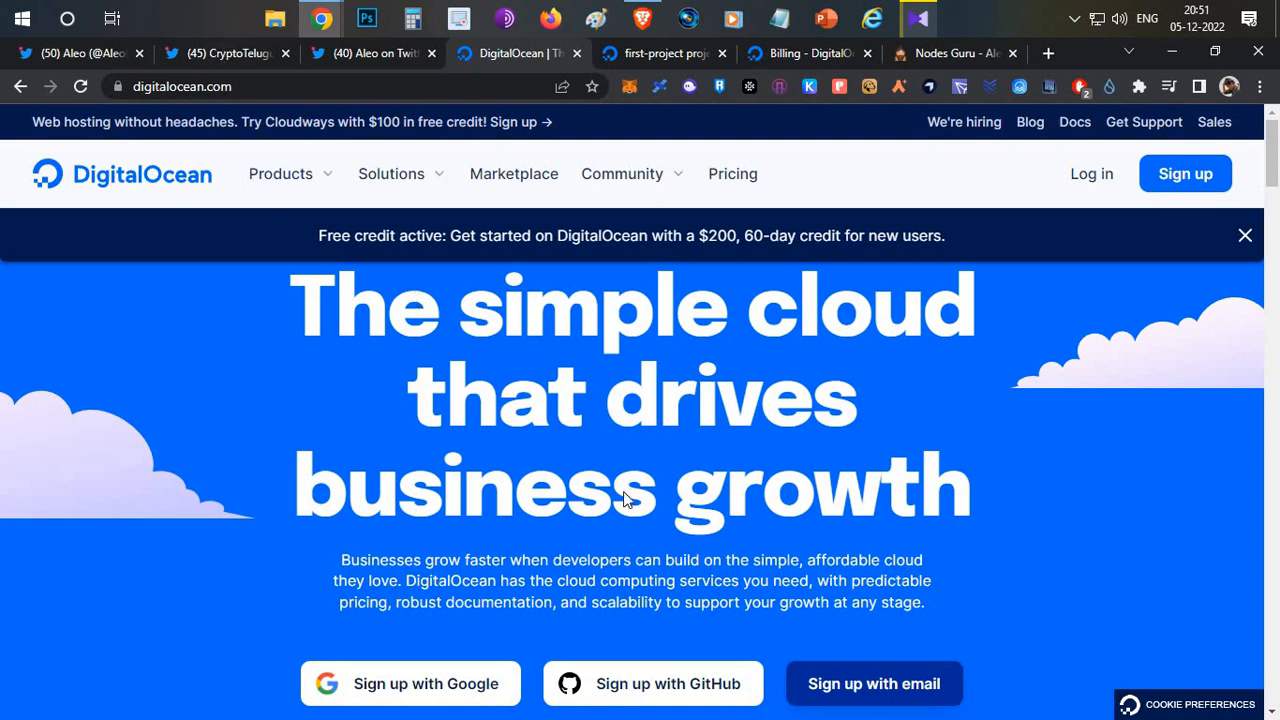
Step: Review the CryptoTelugu poll tweet about a DigitalOcean node tutorial, then return to DigitalOcean
left_click(225, 53)
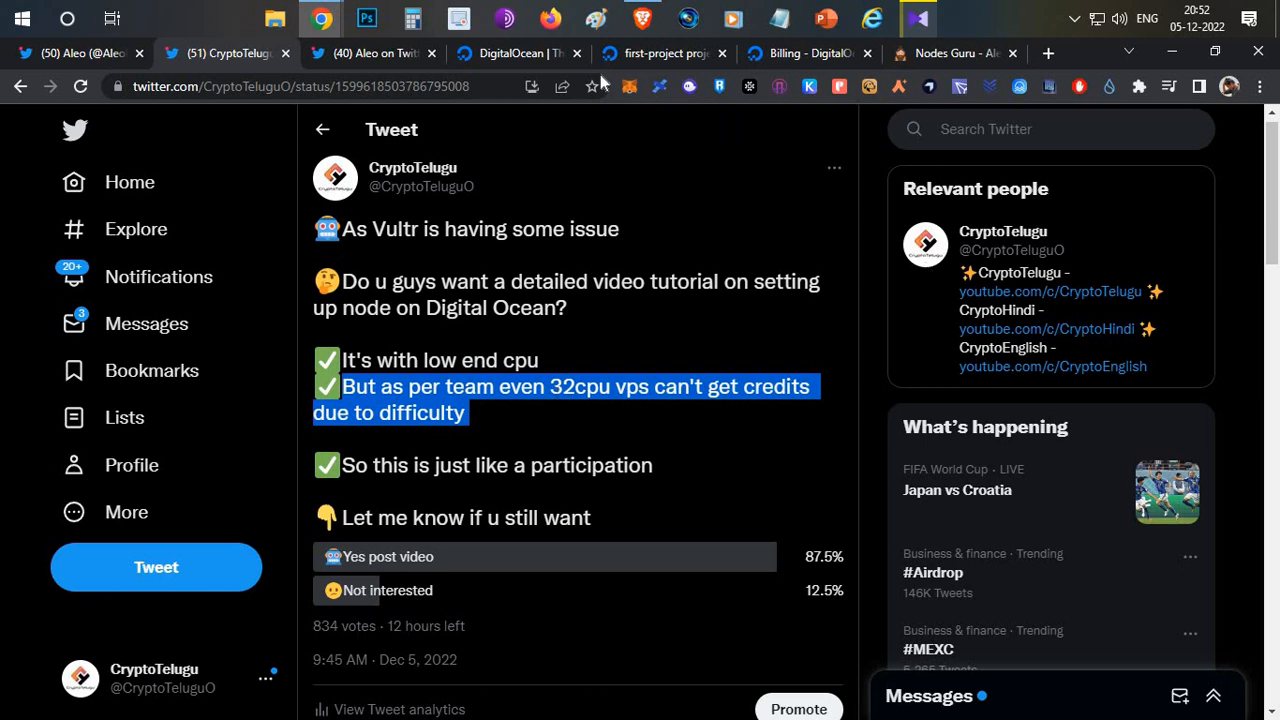
left_click(515, 53)
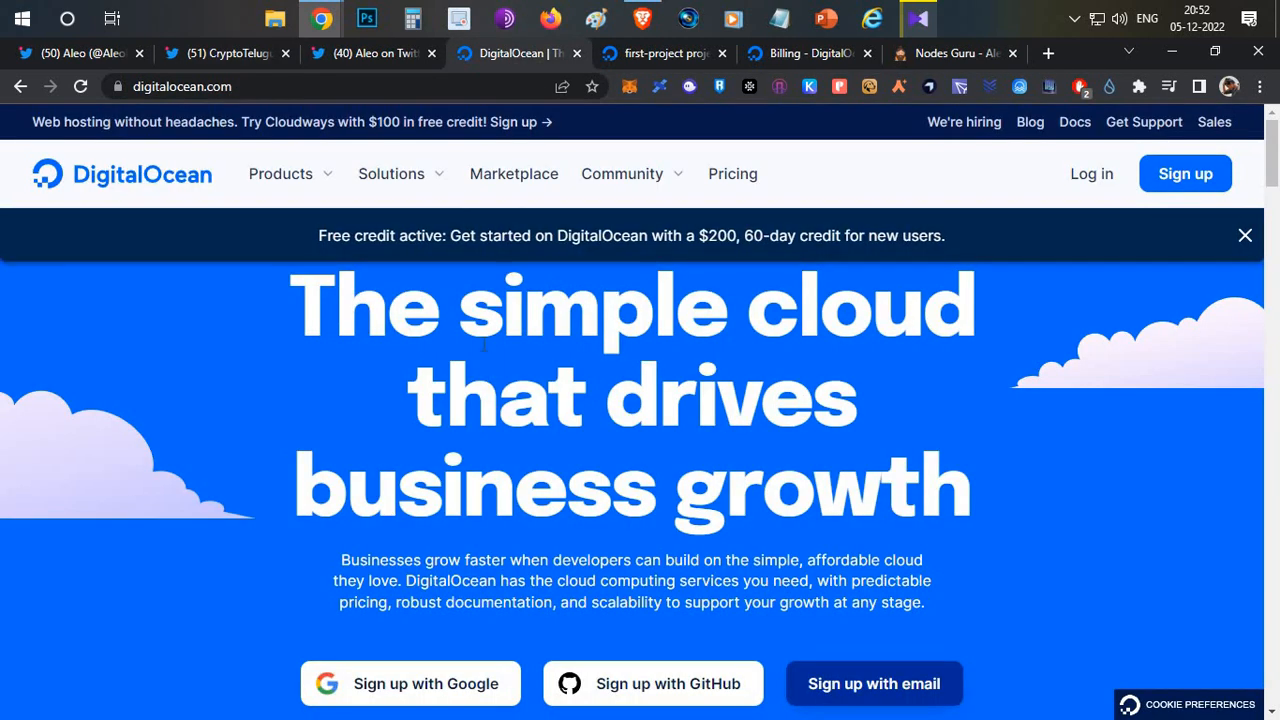
mouse_move(950, 8)
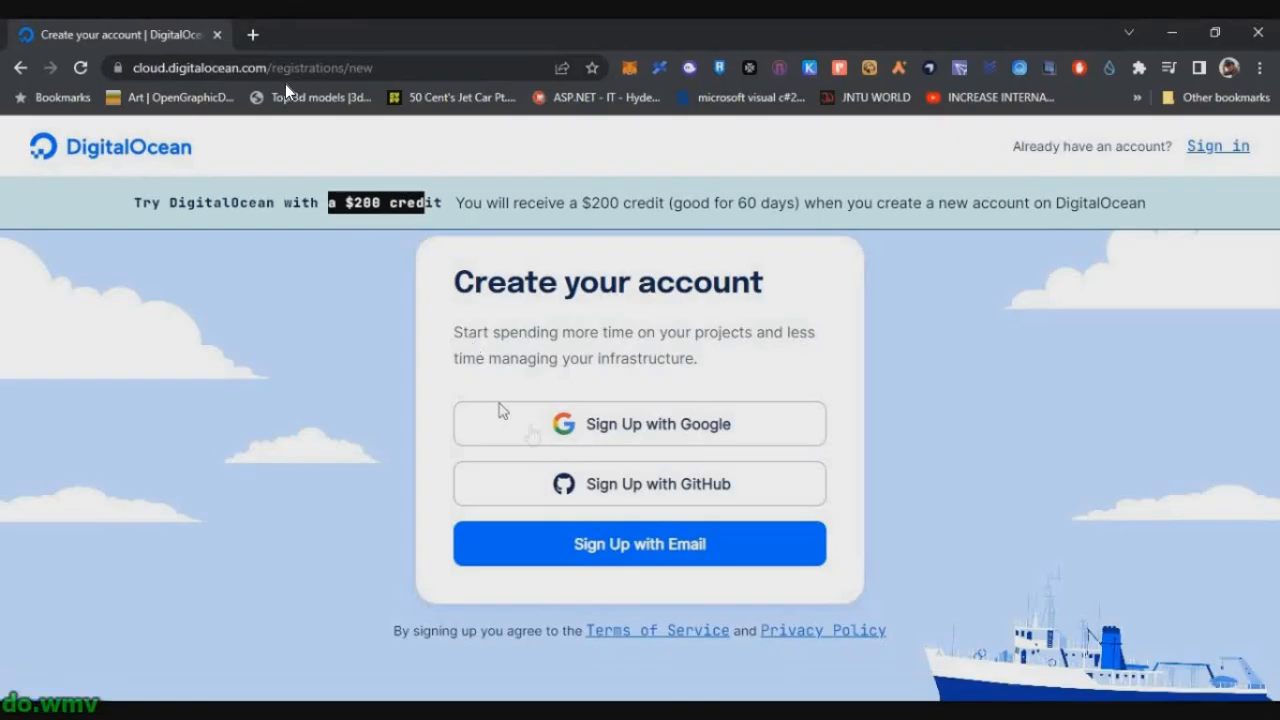
mouse_move(267, 281)
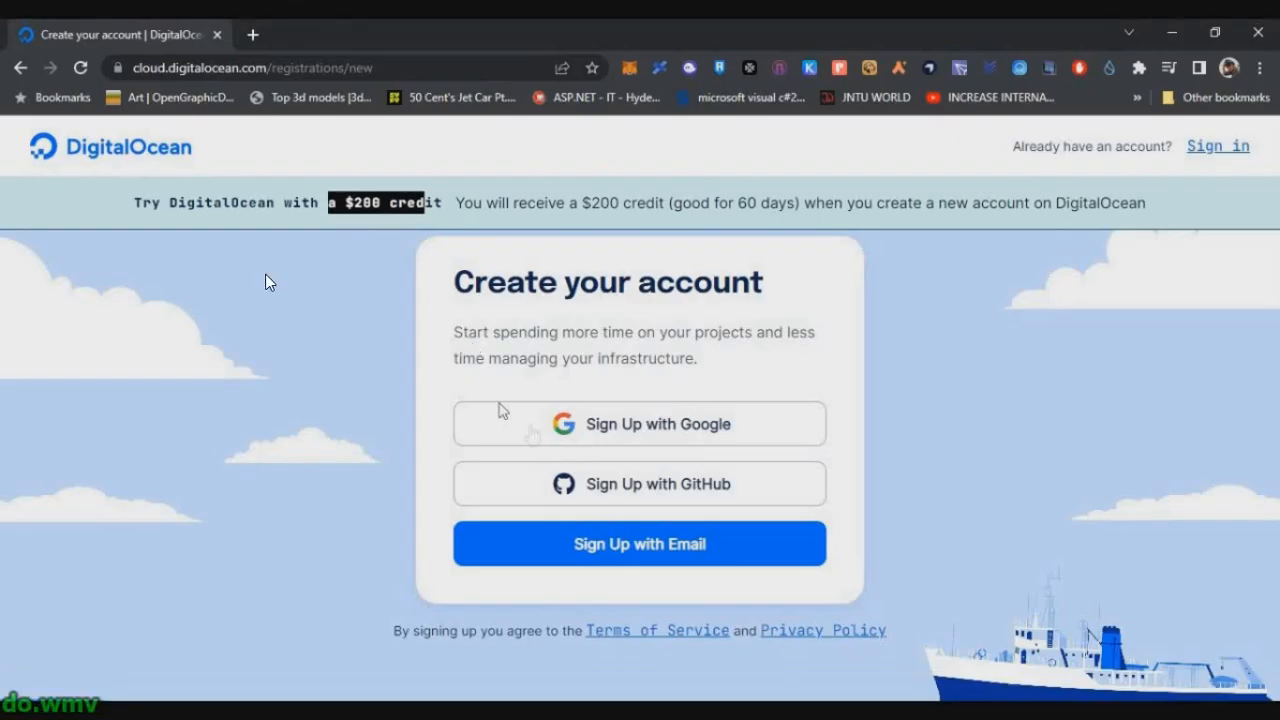
mouse_move(1083, 305)
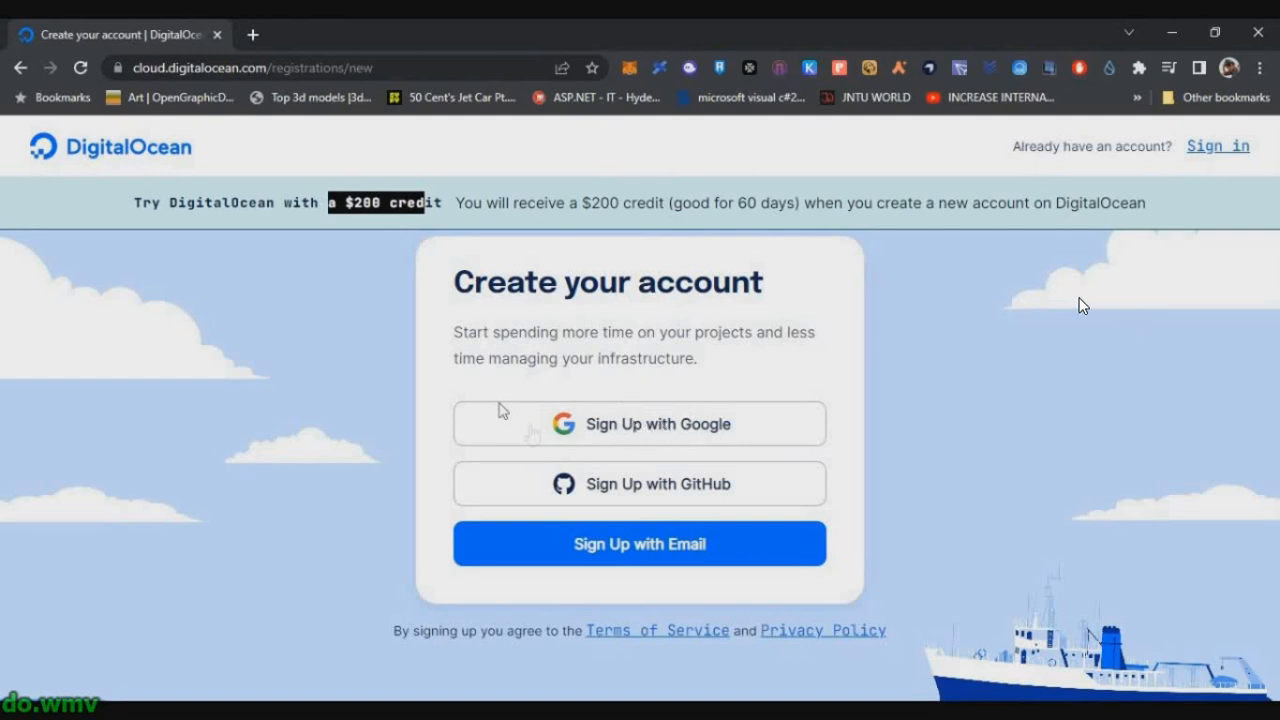
Step: Sign up for a new DigitalOcean account using Google
left_click(638, 543)
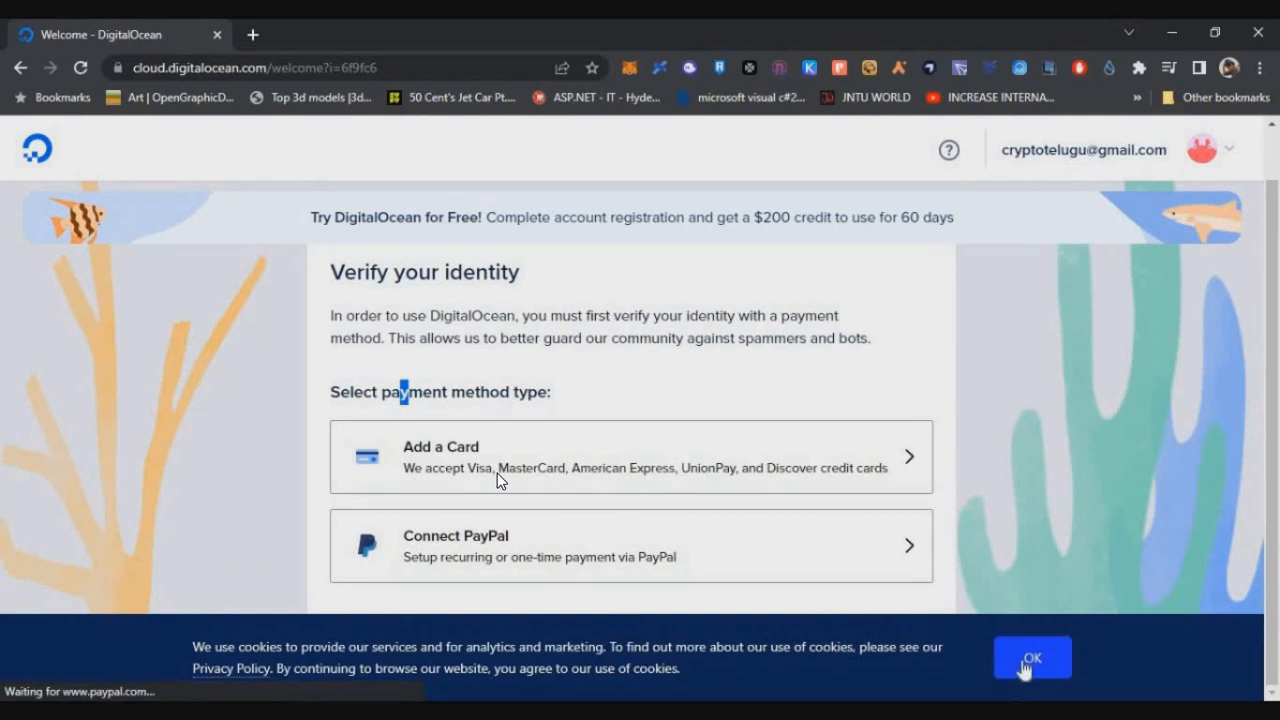
Step: Accept the cookie notice, then add a card and save it as the payment method
left_click(1031, 657)
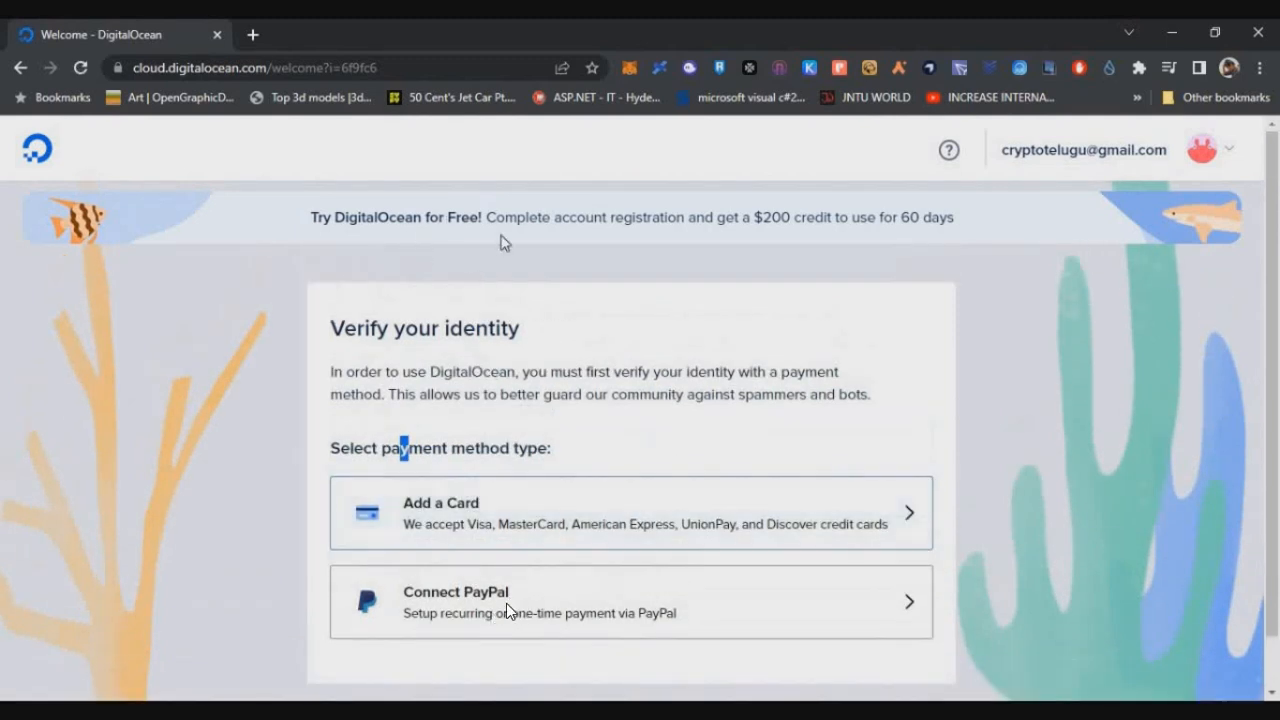
scroll("down", 3)
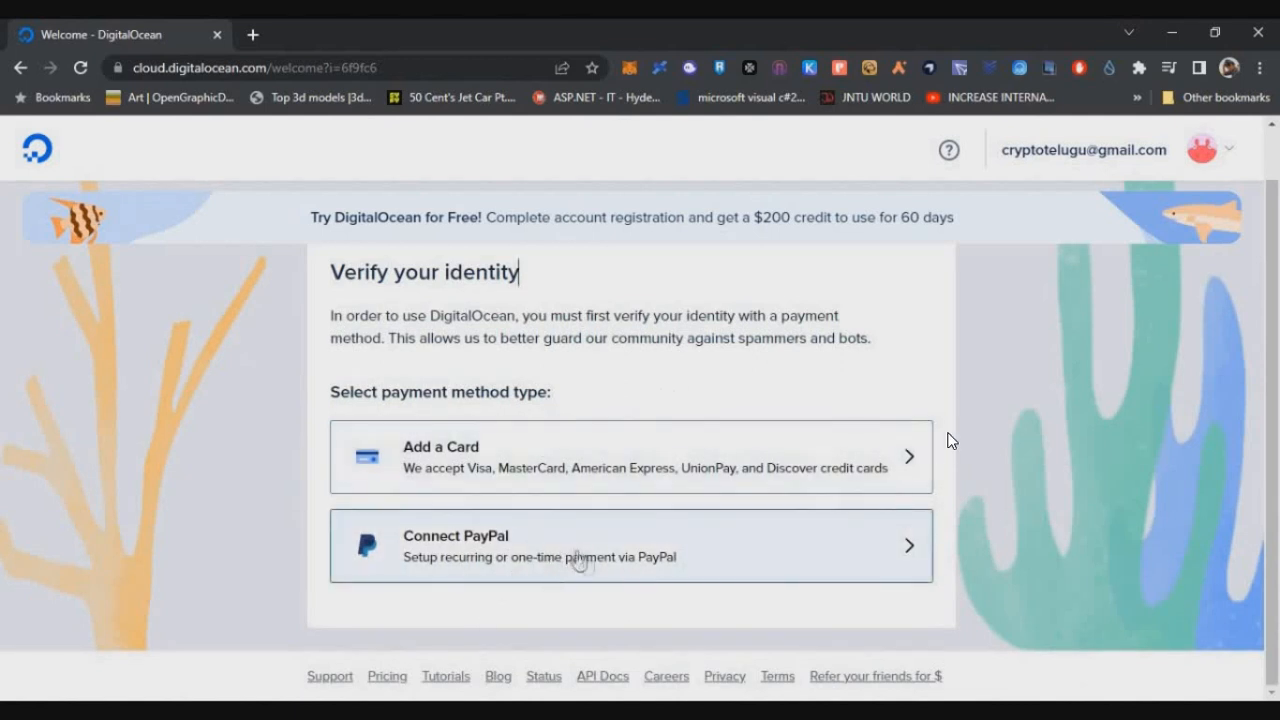
left_click(630, 546)
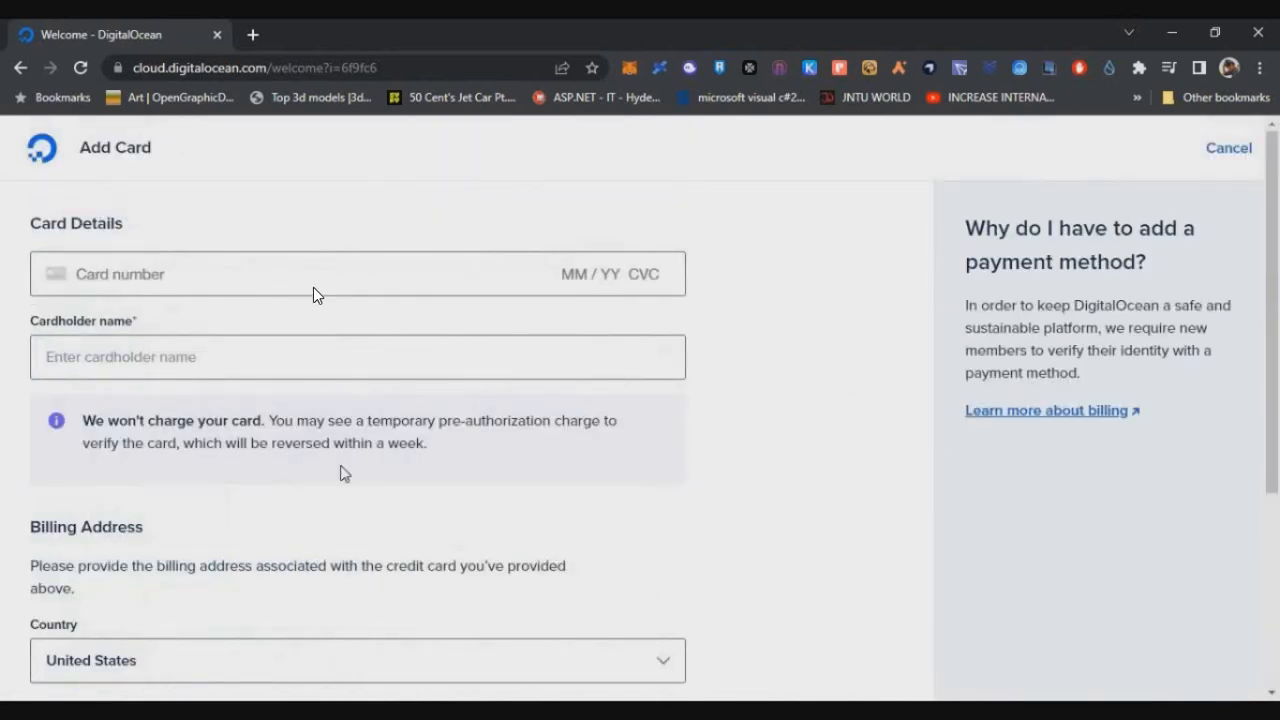
mouse_move(729, 295)
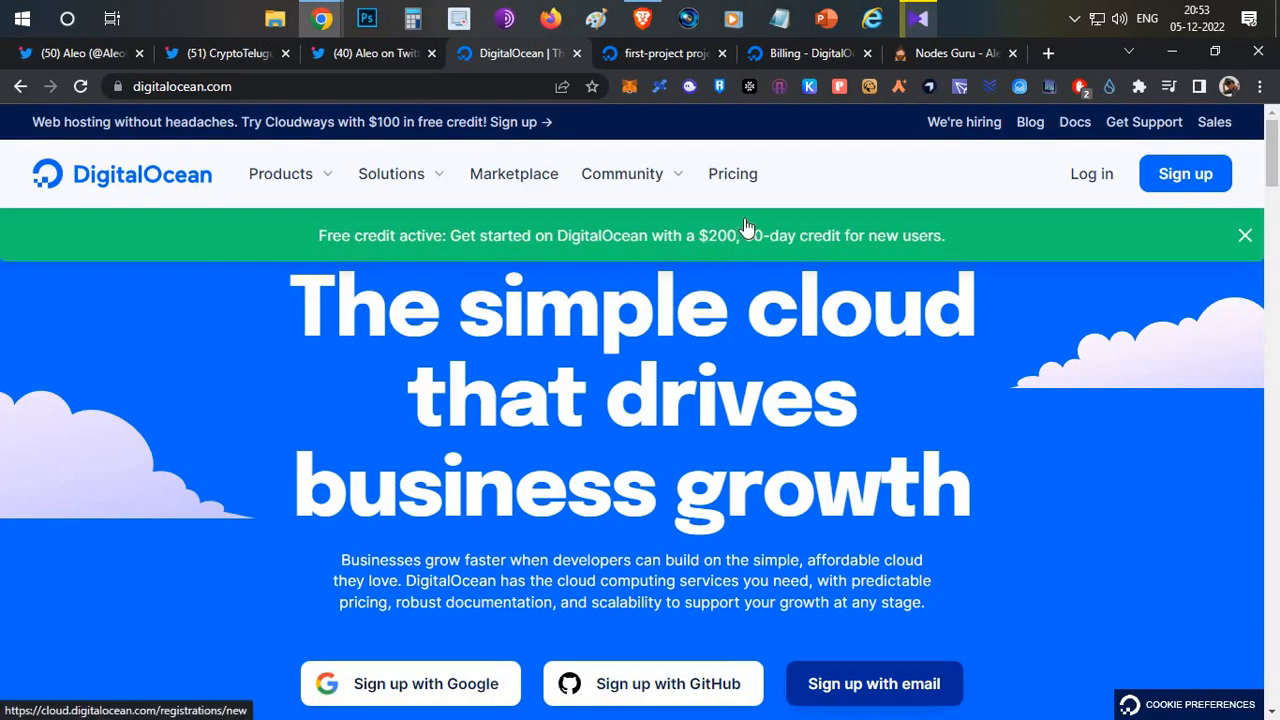
mouse_move(825, 247)
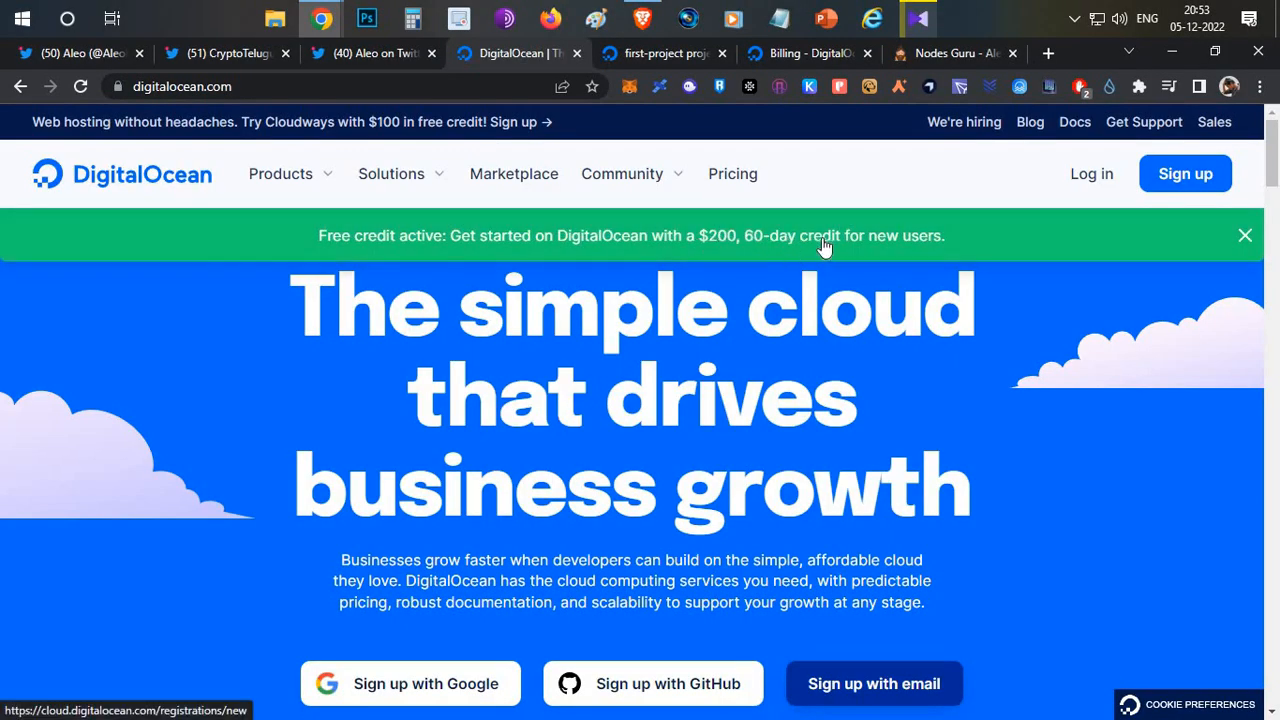
mouse_move(740, 247)
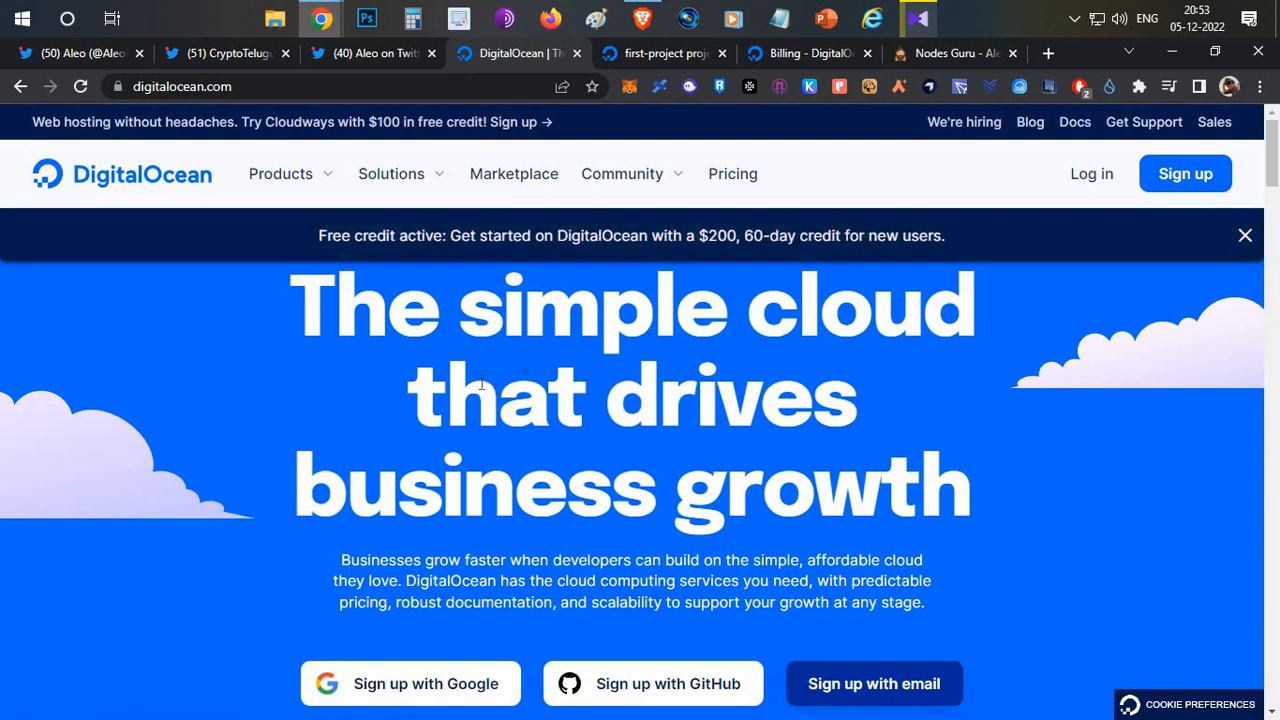
mouse_move(910, 14)
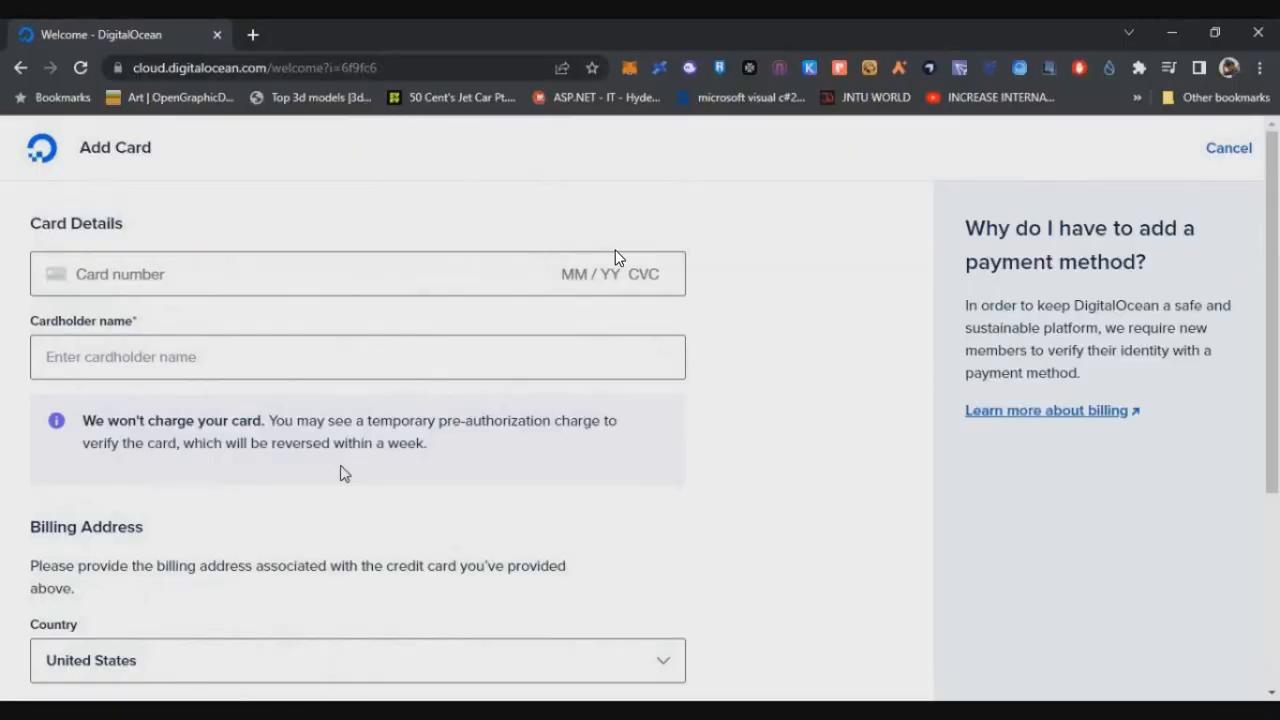
mouse_move(708, 276)
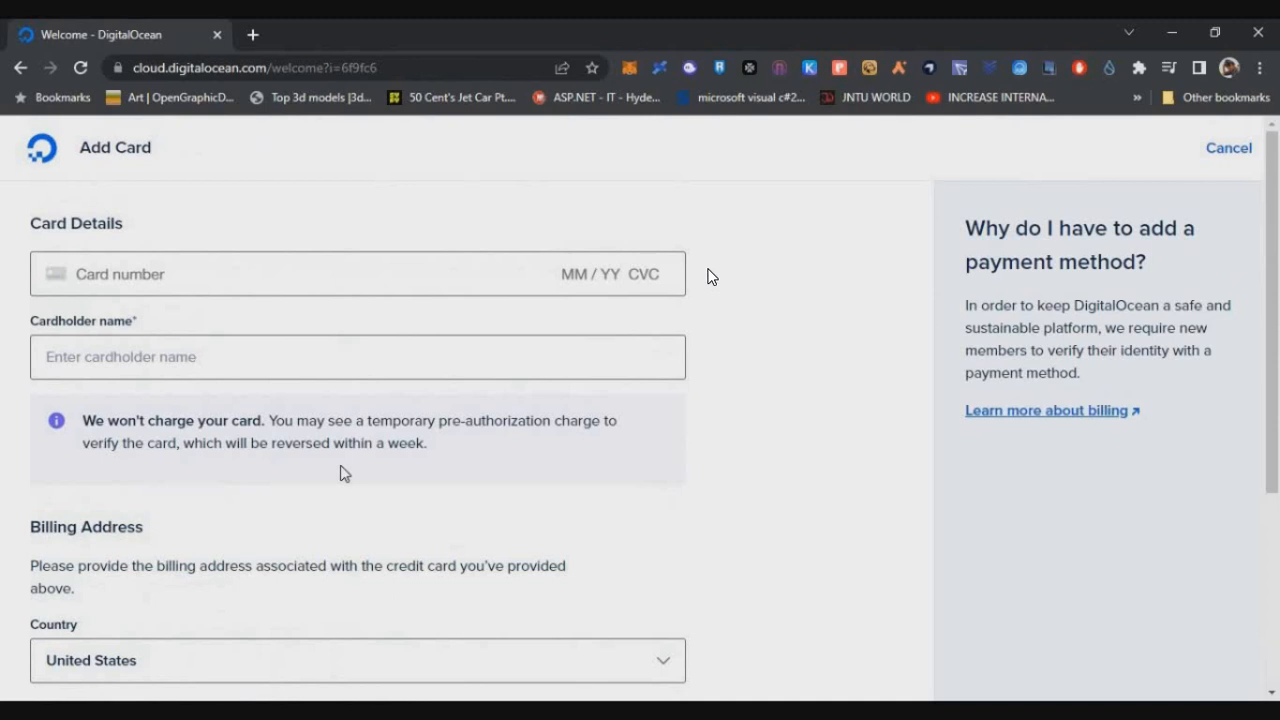
scroll("down", 3)
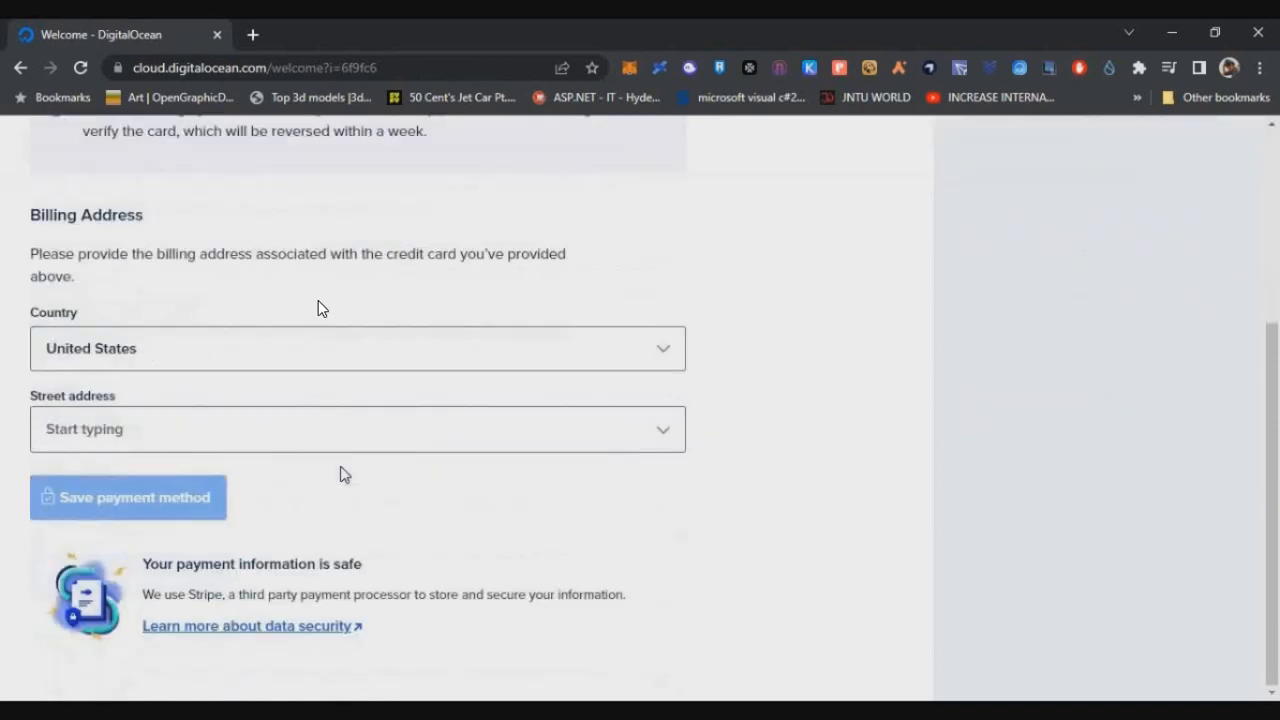
left_click(127, 497)
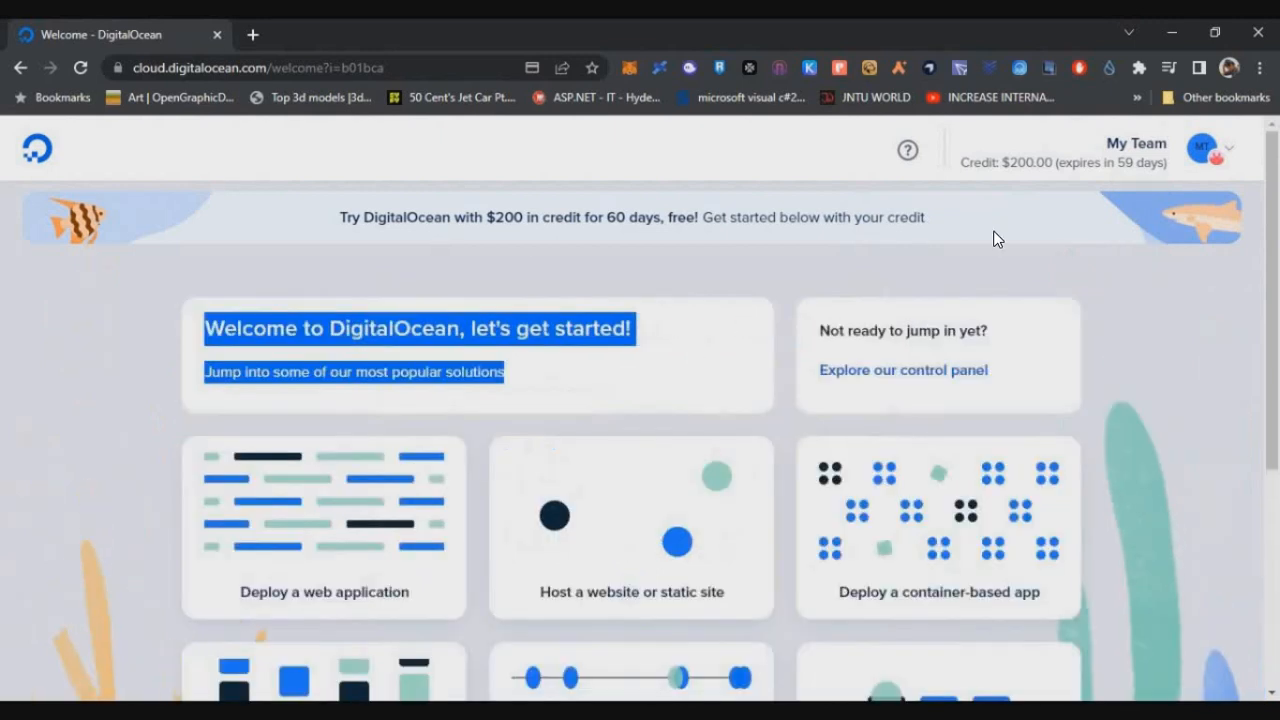
Step: Begin the droplet setup and place the droplet in the Frankfurt region
scroll("down", 3)
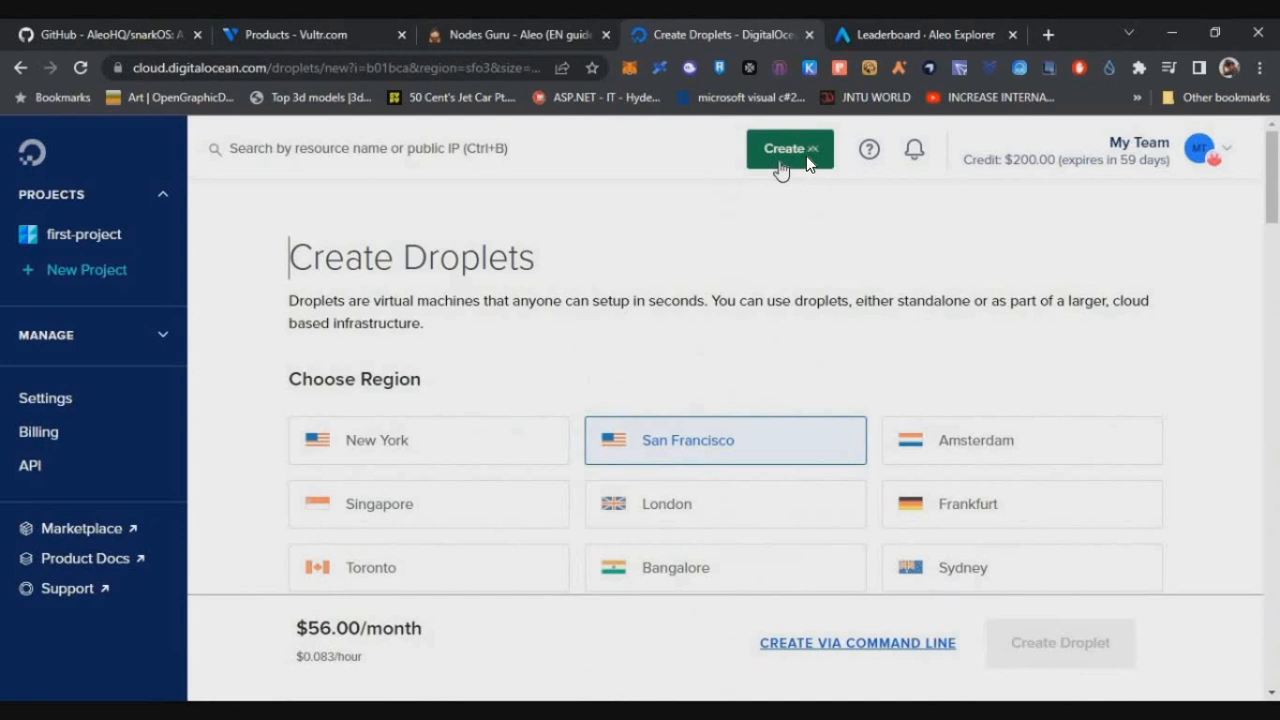
left_click(789, 148)
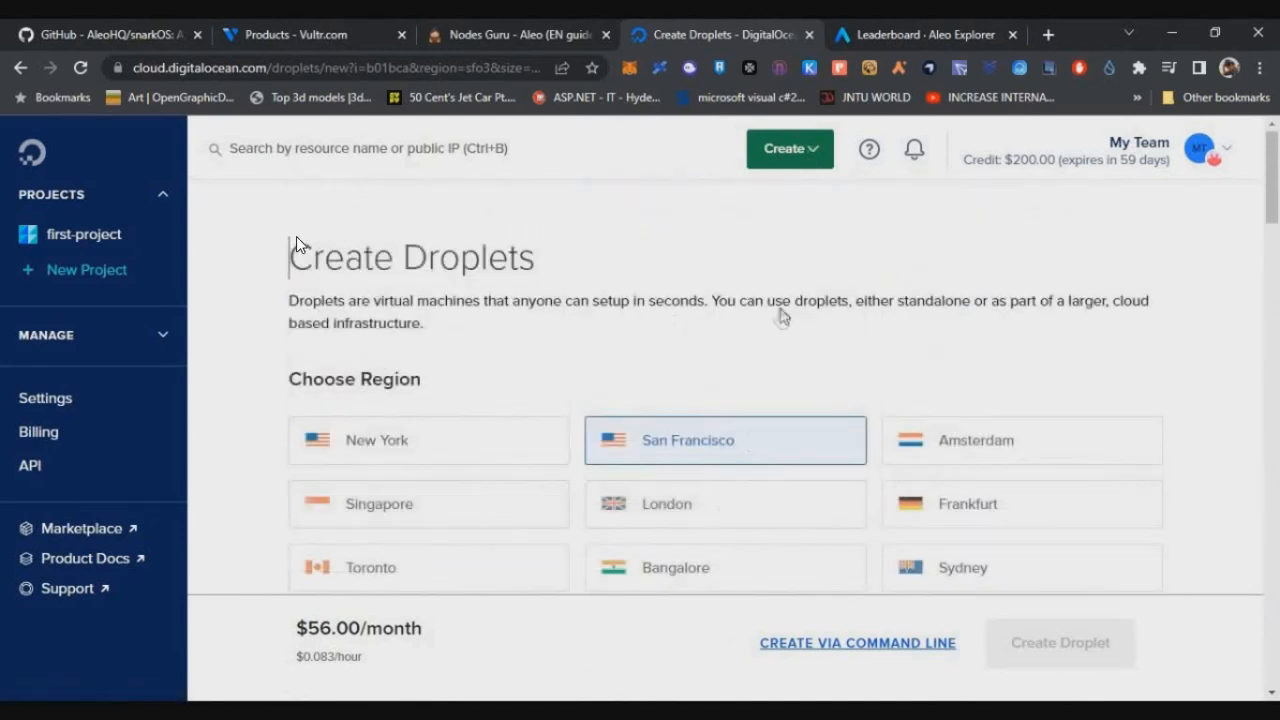
mouse_move(685, 362)
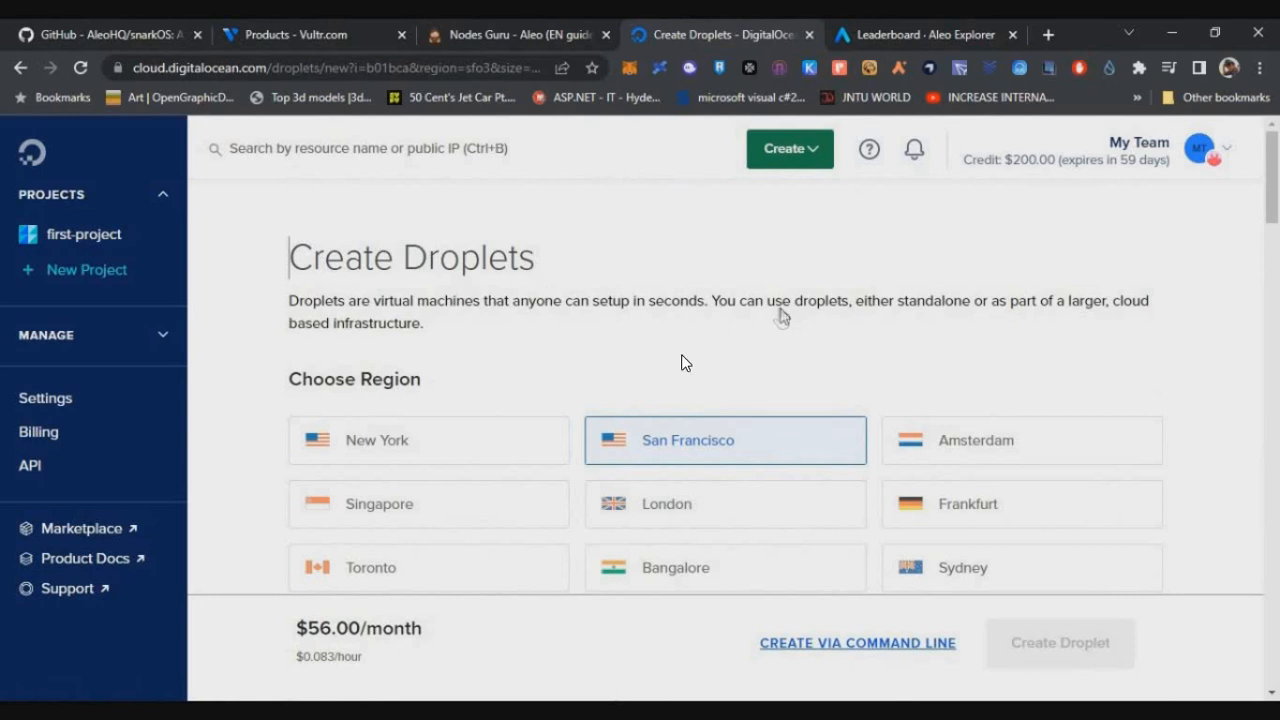
scroll("down", 3)
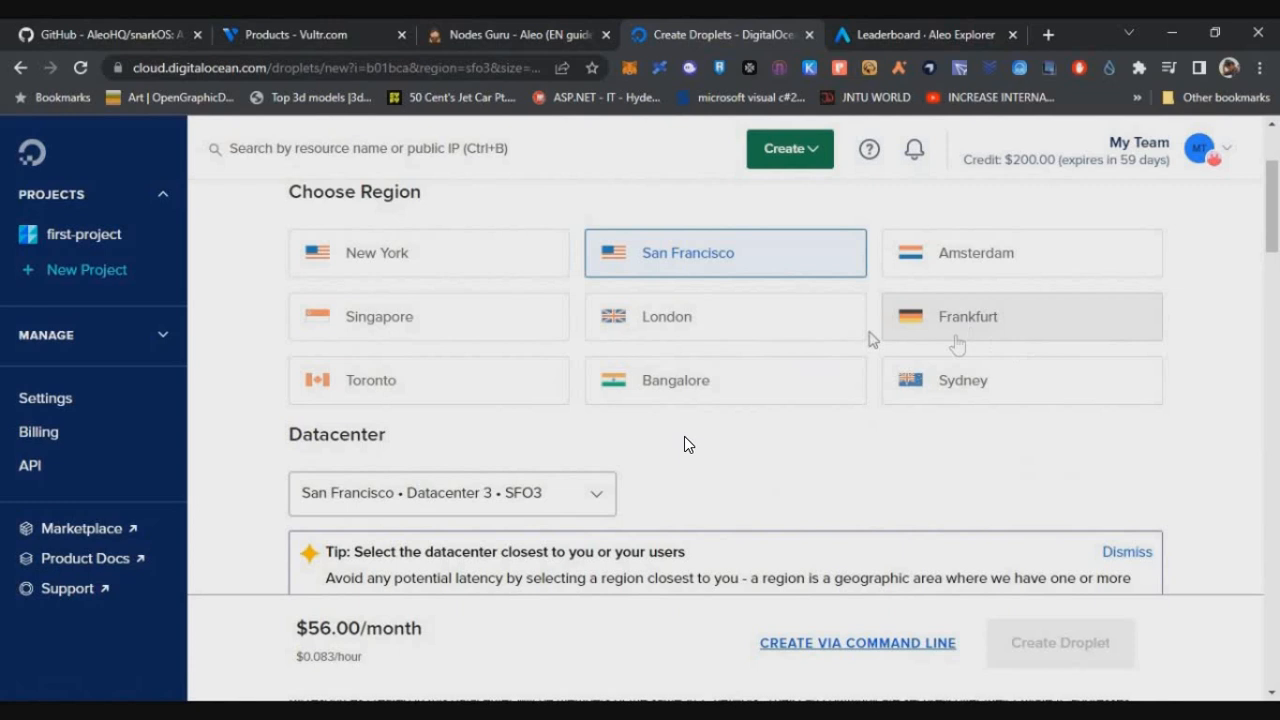
left_click(1020, 316)
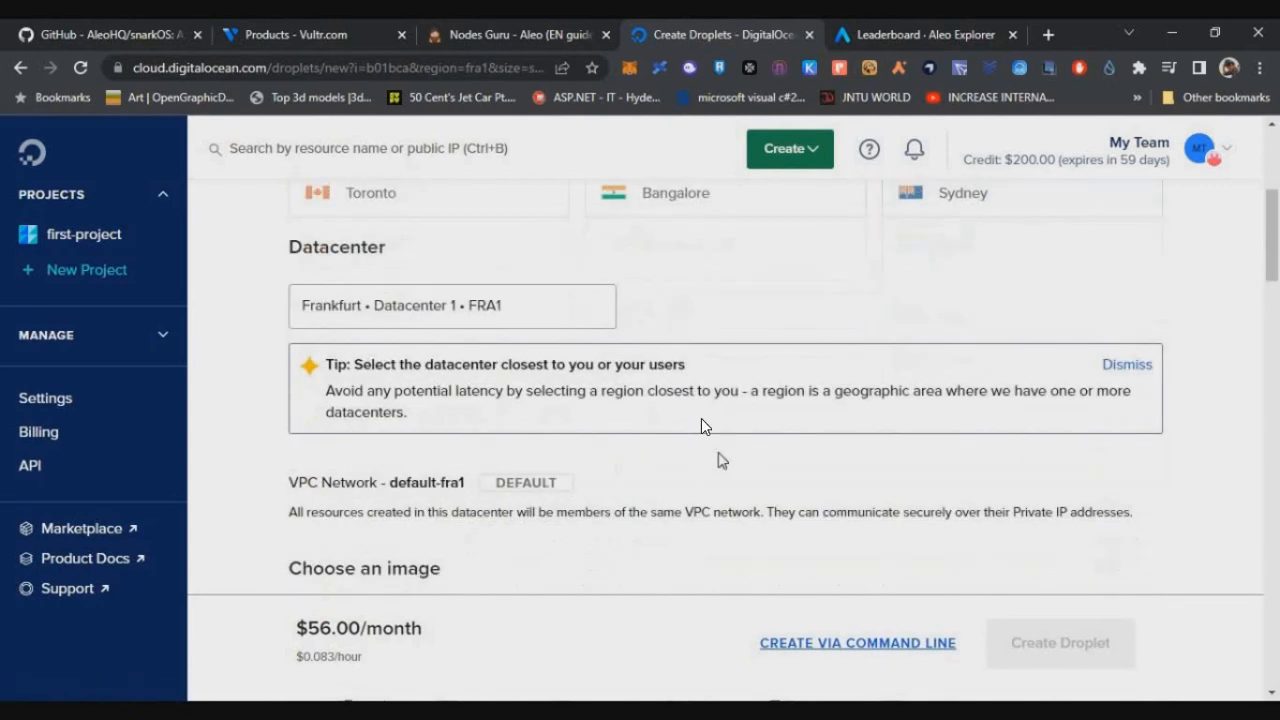
Step: Choose the CPU-Optimized $84/mo plan with 8 GB and 4 CPUs, then scroll to Create Droplet
scroll("down", 3)
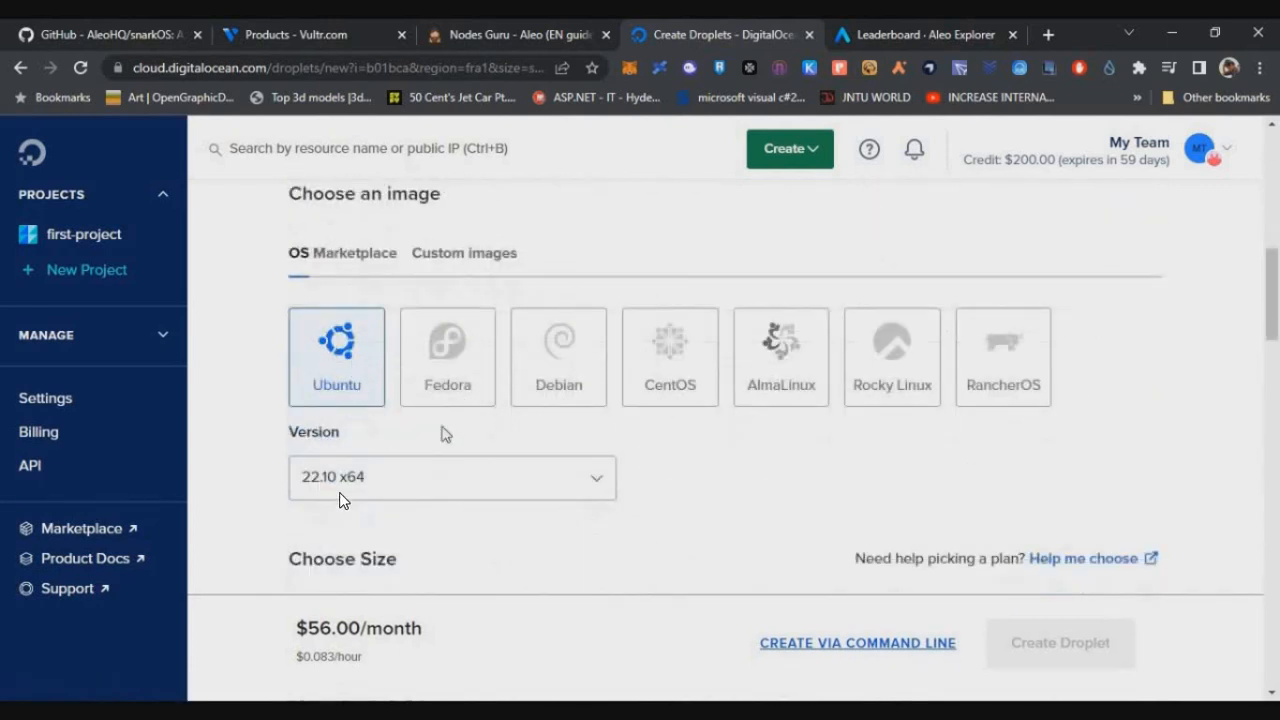
scroll("down", 3)
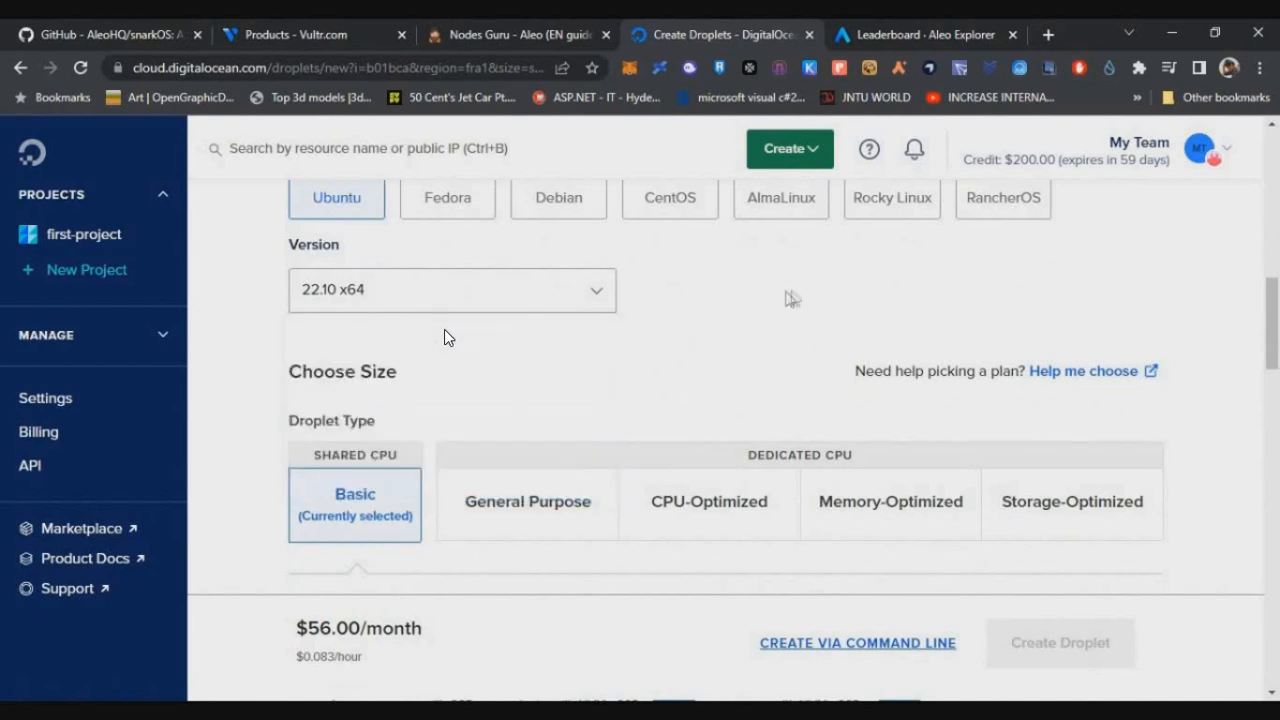
scroll("down", 3)
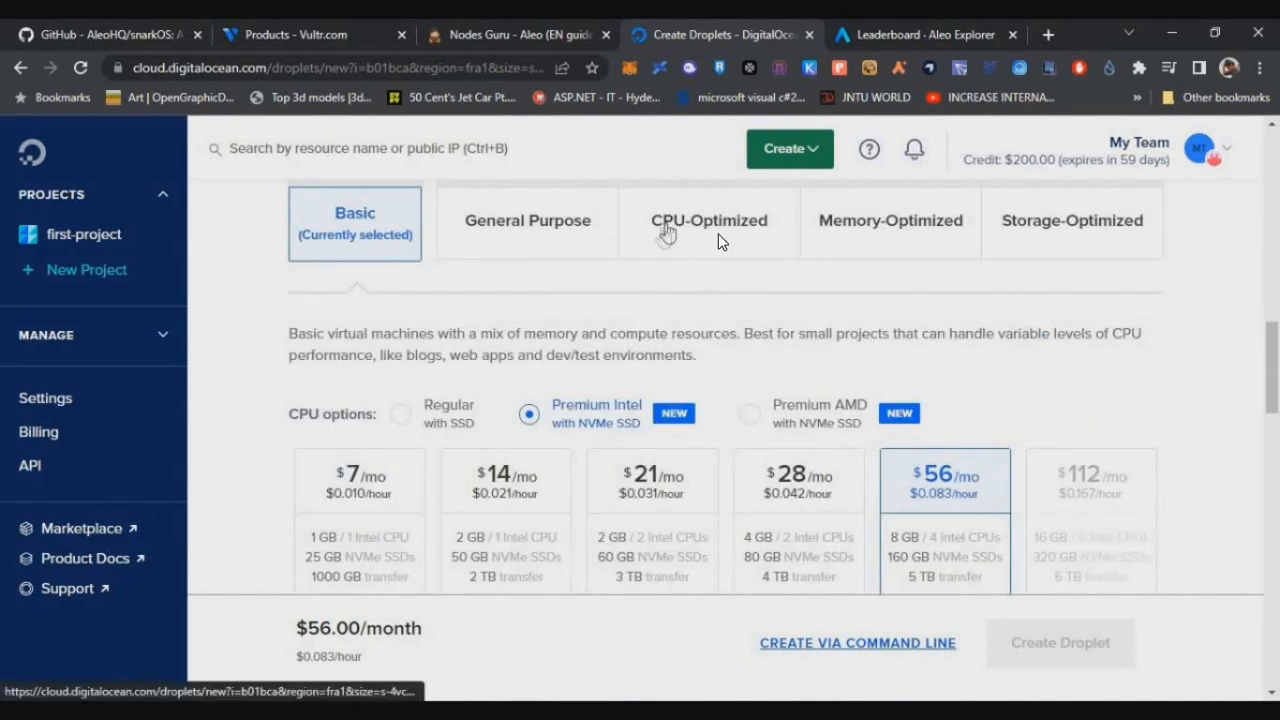
left_click(709, 220)
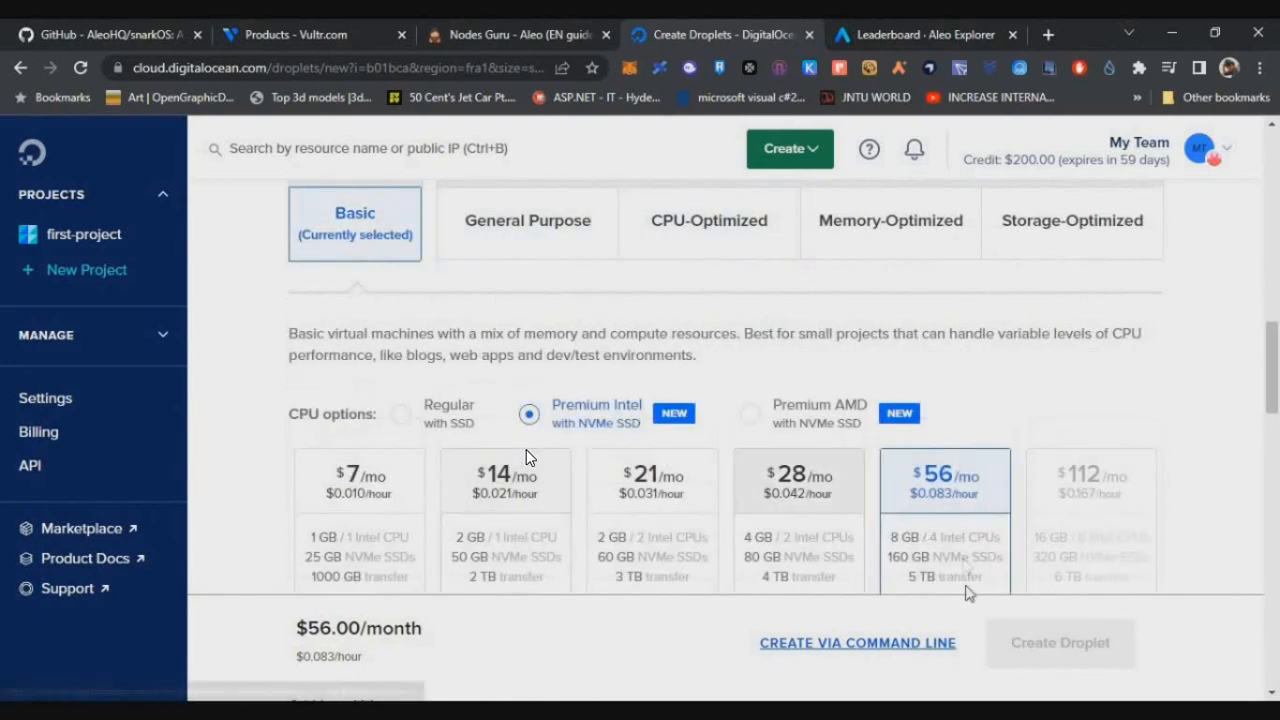
left_click(709, 220)
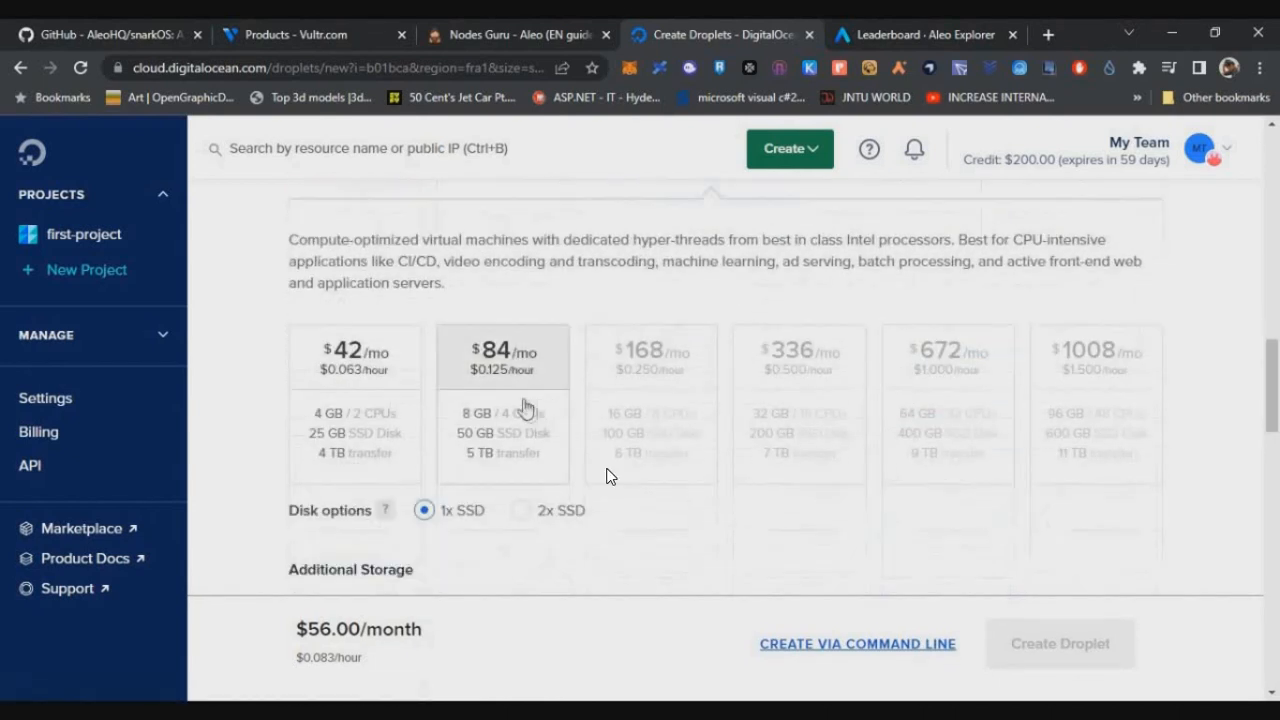
left_click(503, 357)
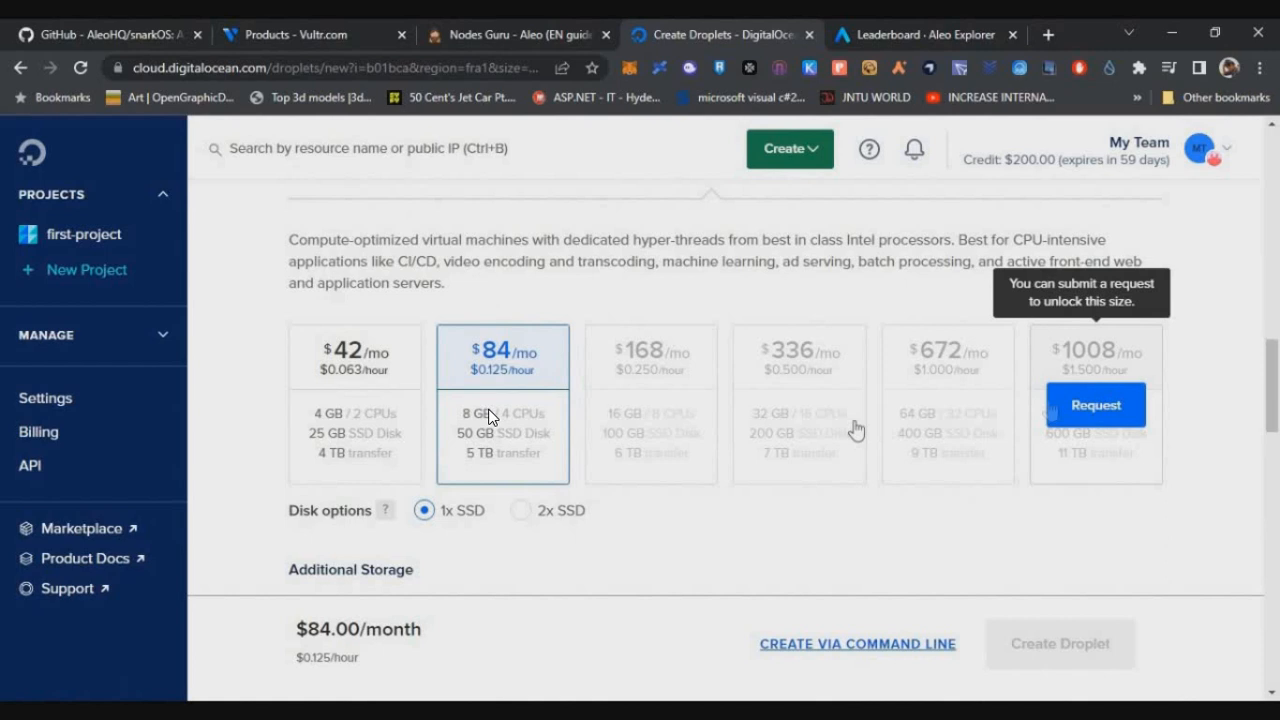
scroll("down", 3)
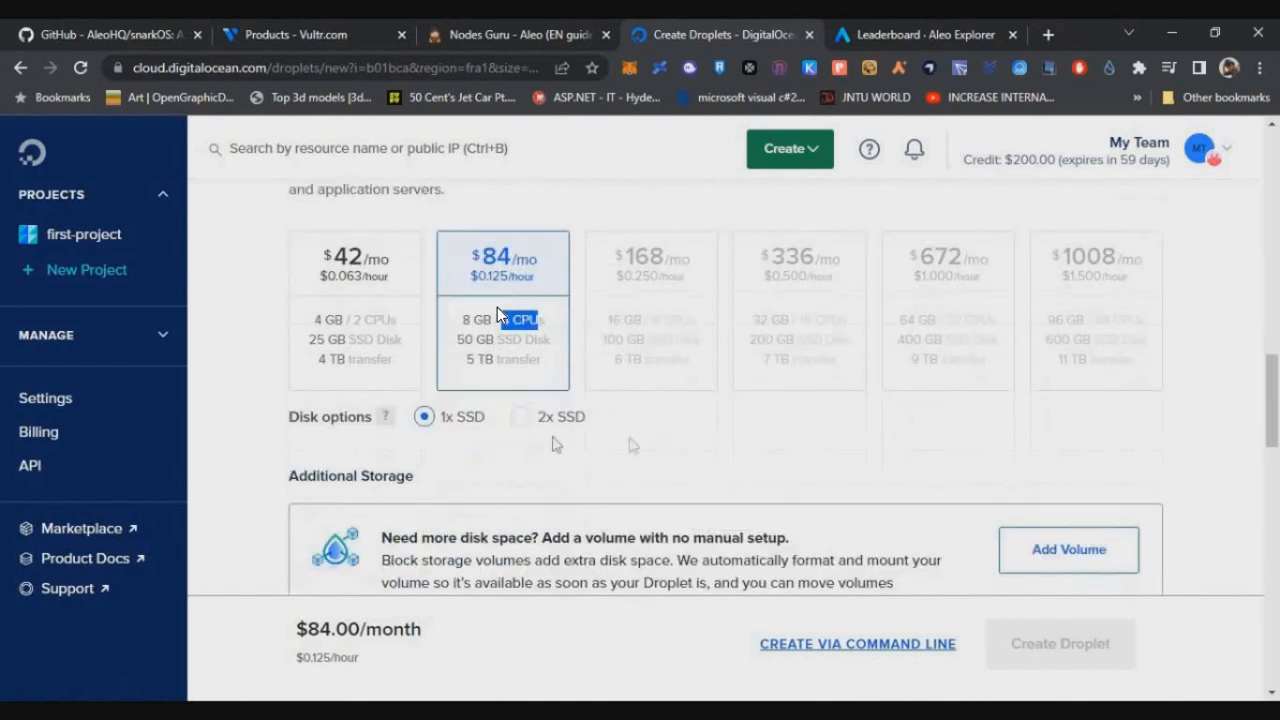
scroll("down", 3)
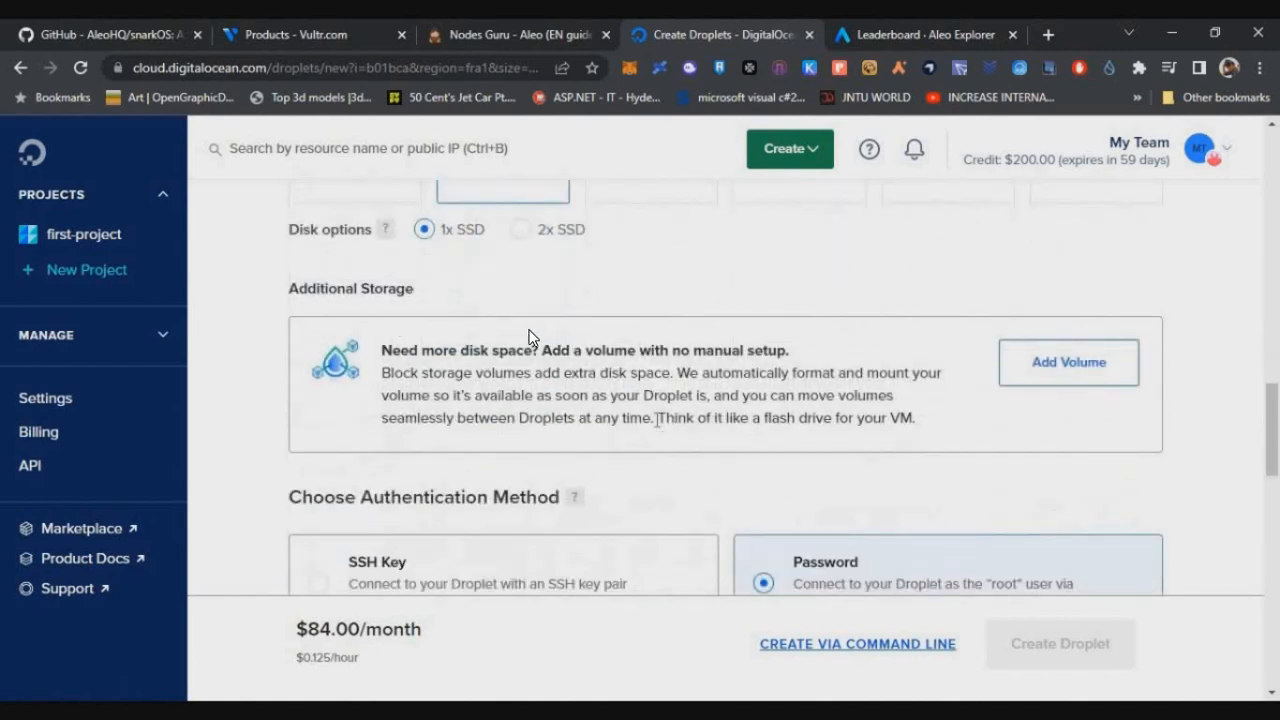
scroll("down", 3)
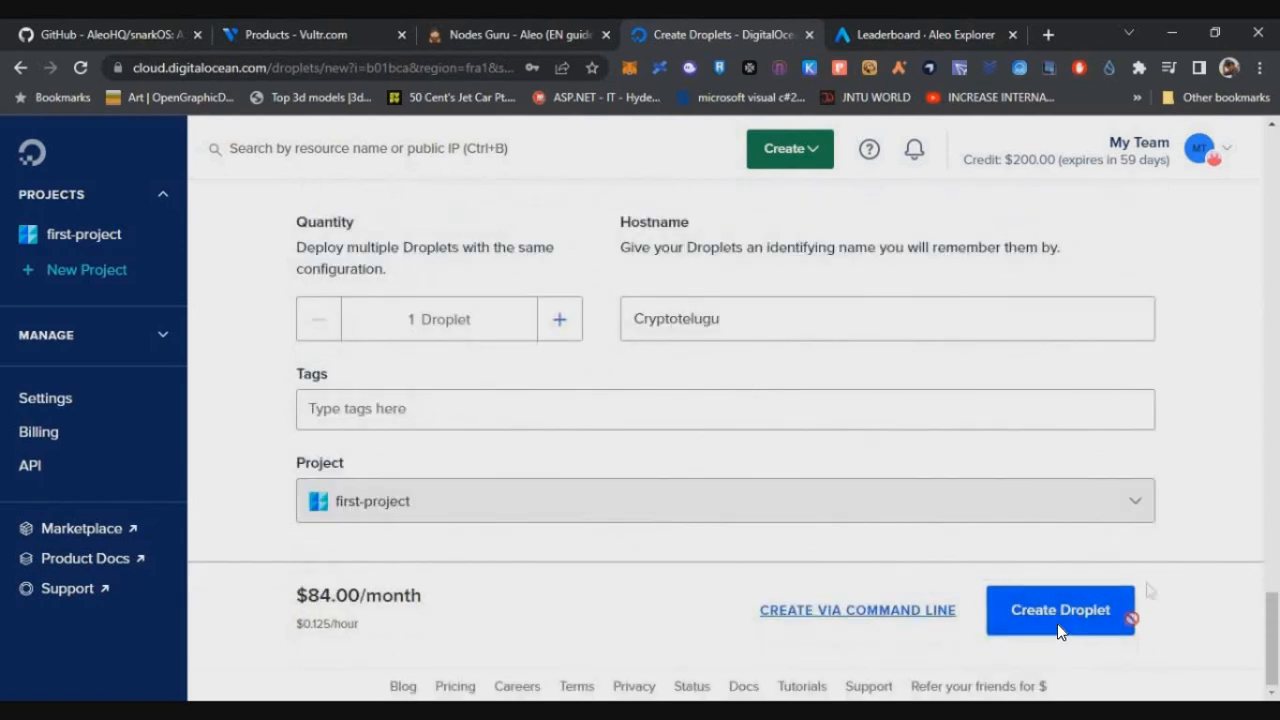
Step: Create the Cryptotelugu droplet and open its details showing IPv4 157.230.26.213
left_click(1060, 610)
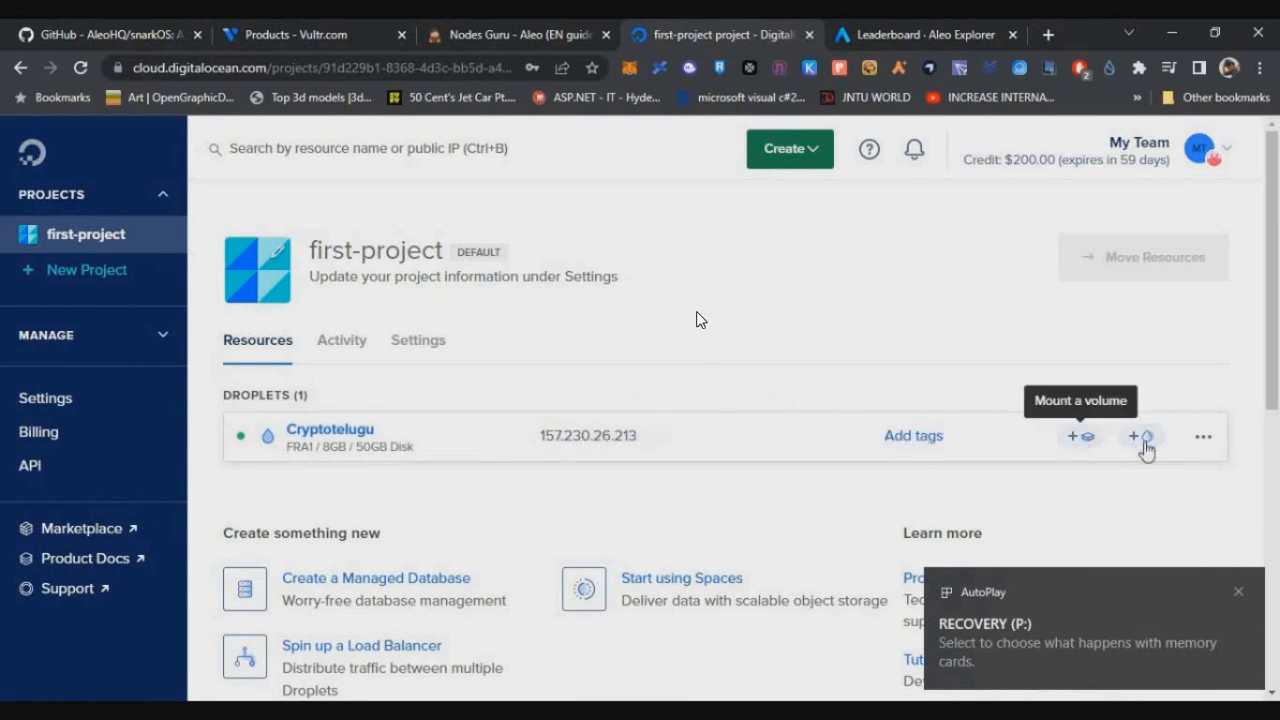
mouse_move(1218, 578)
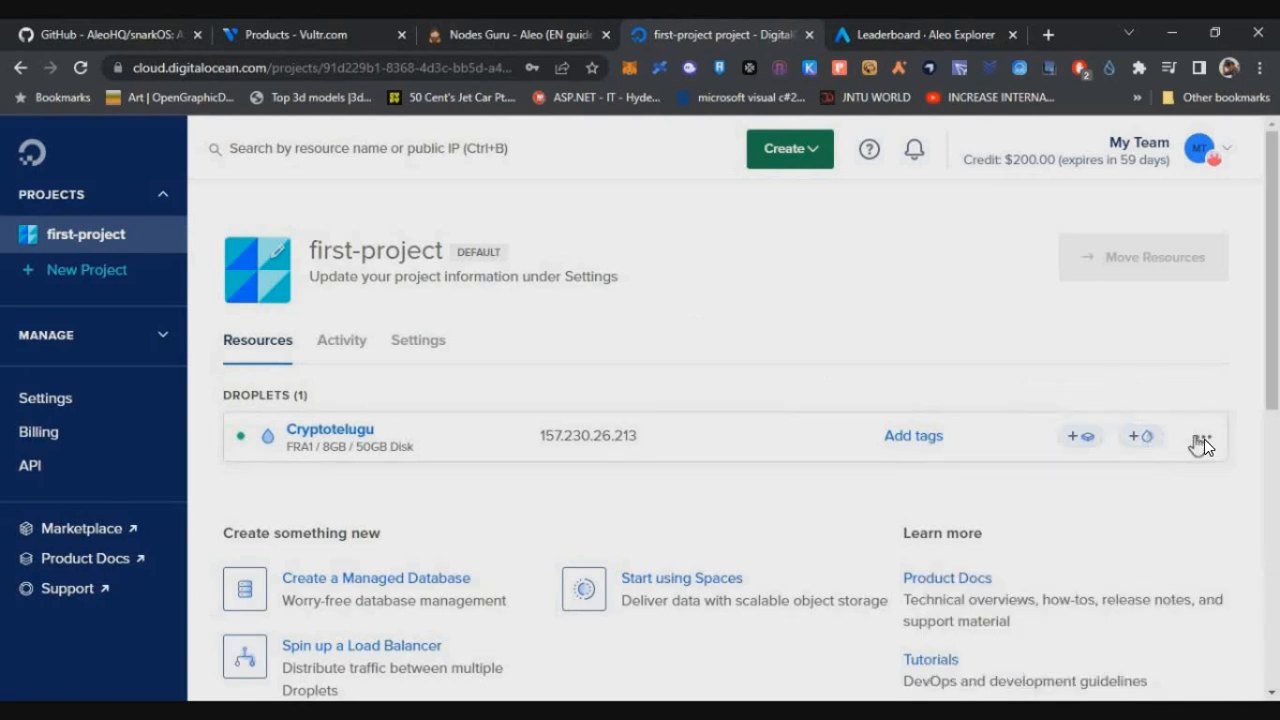
left_click(1203, 436)
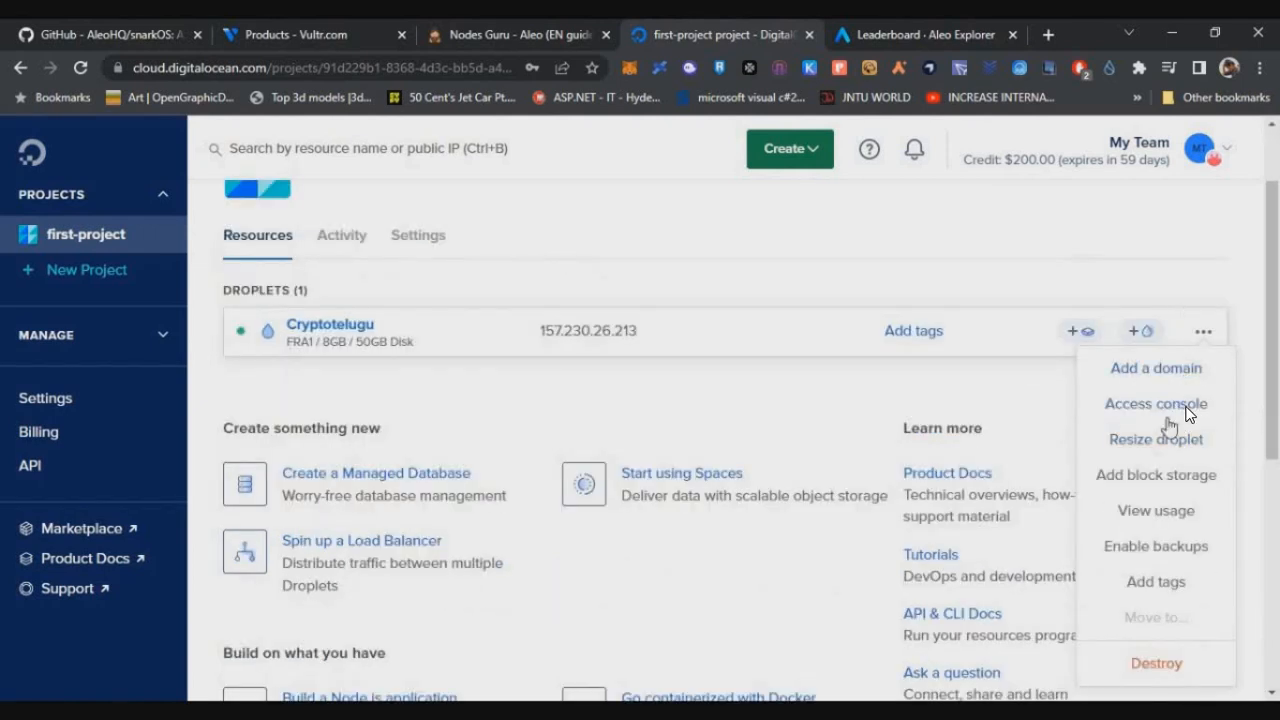
left_click(1155, 403)
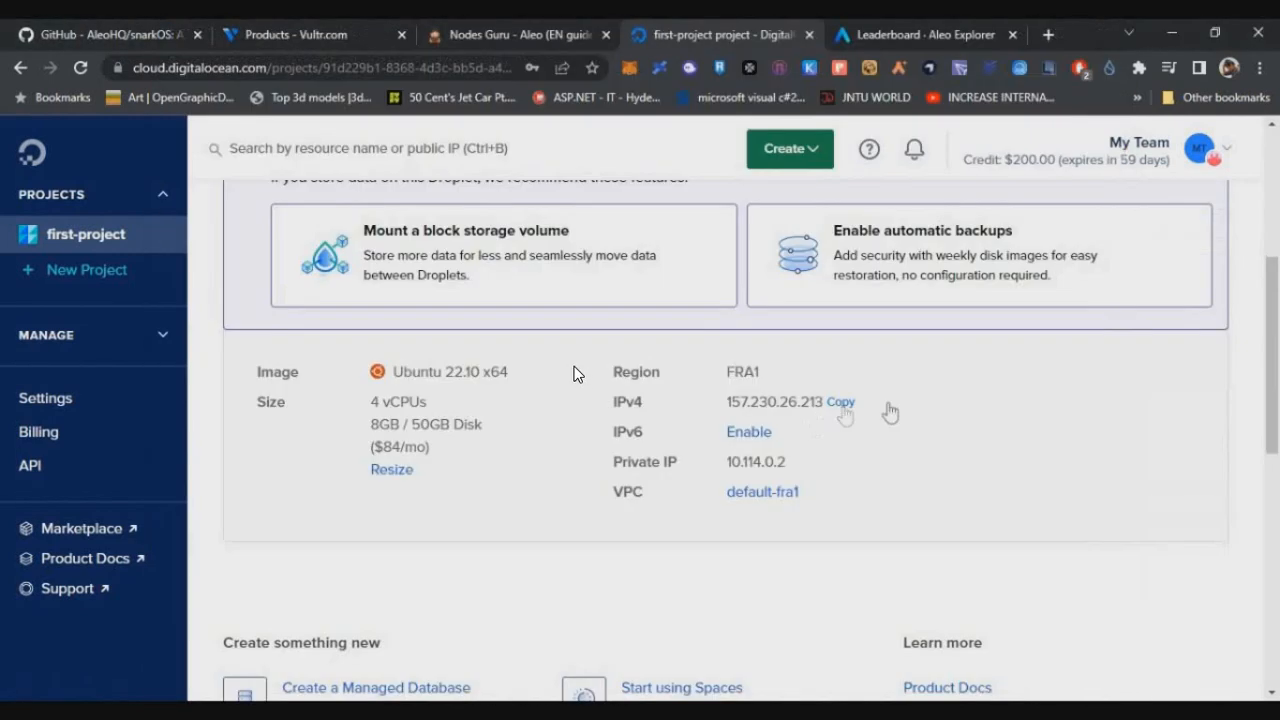
Step: Copy the droplet's IP, log in to PuTTY as root, and start the Aleo install script
left_click(841, 402)
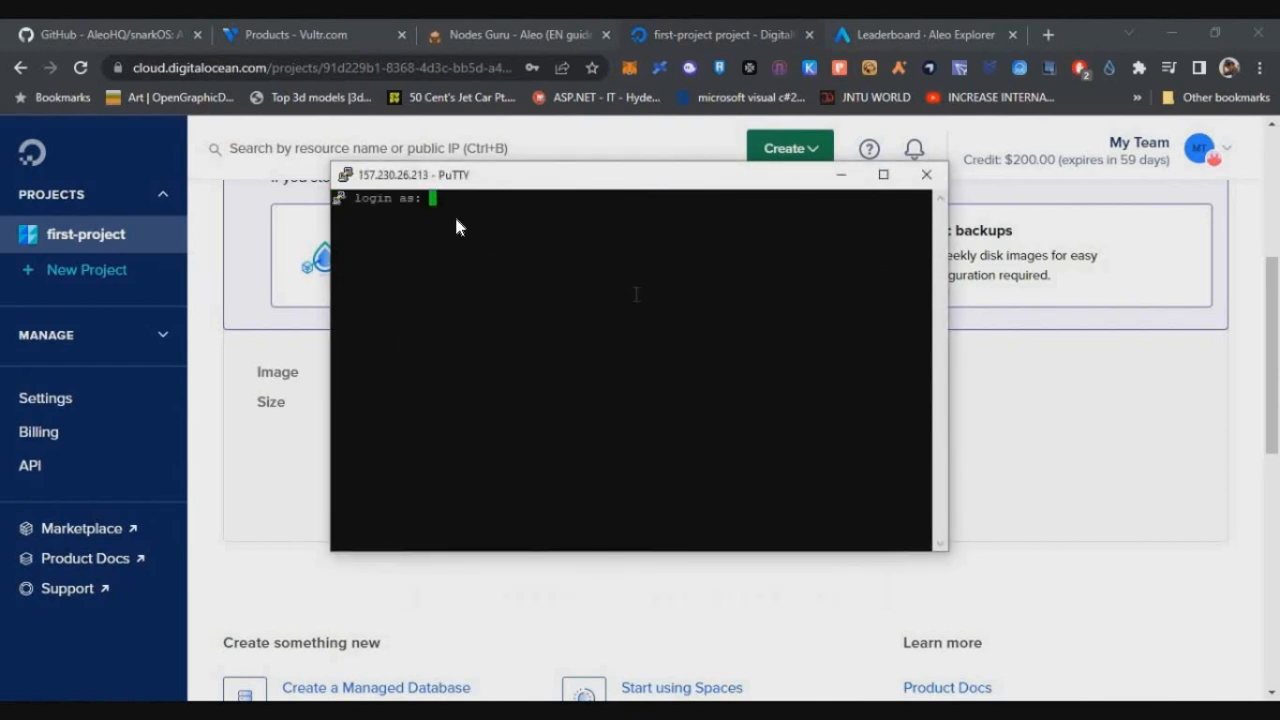
type("root")
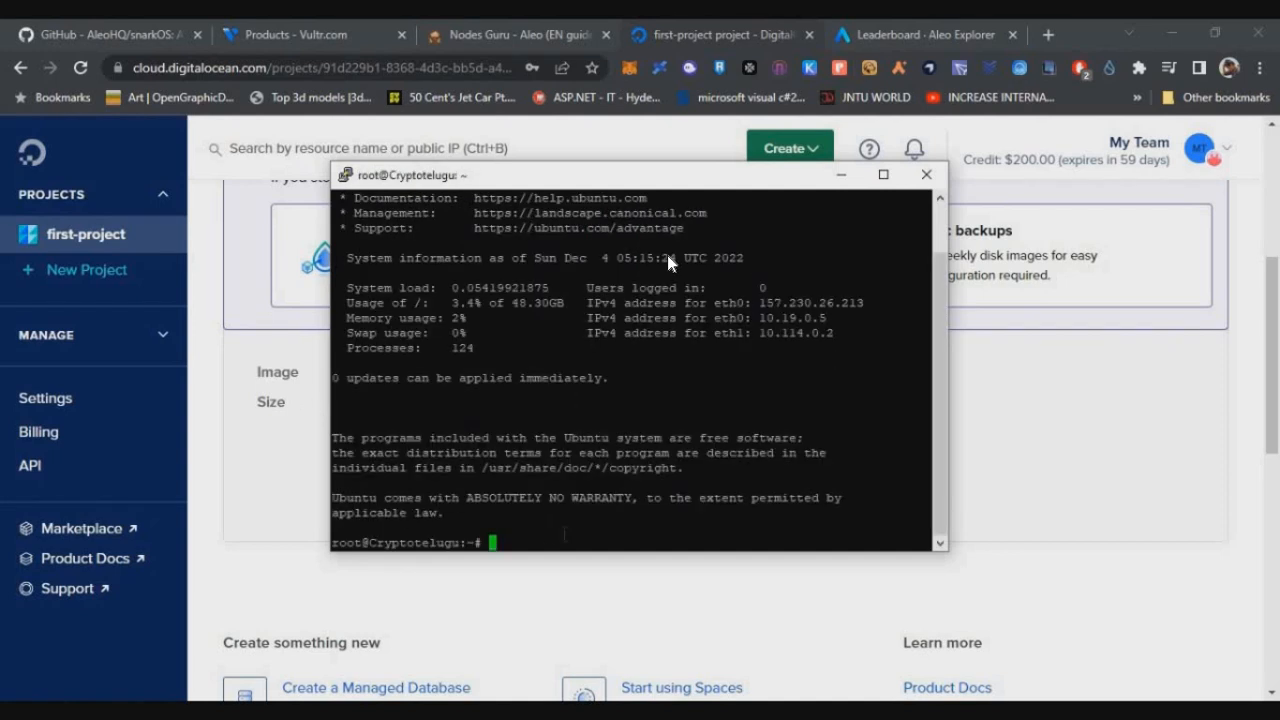
mouse_move(753, 346)
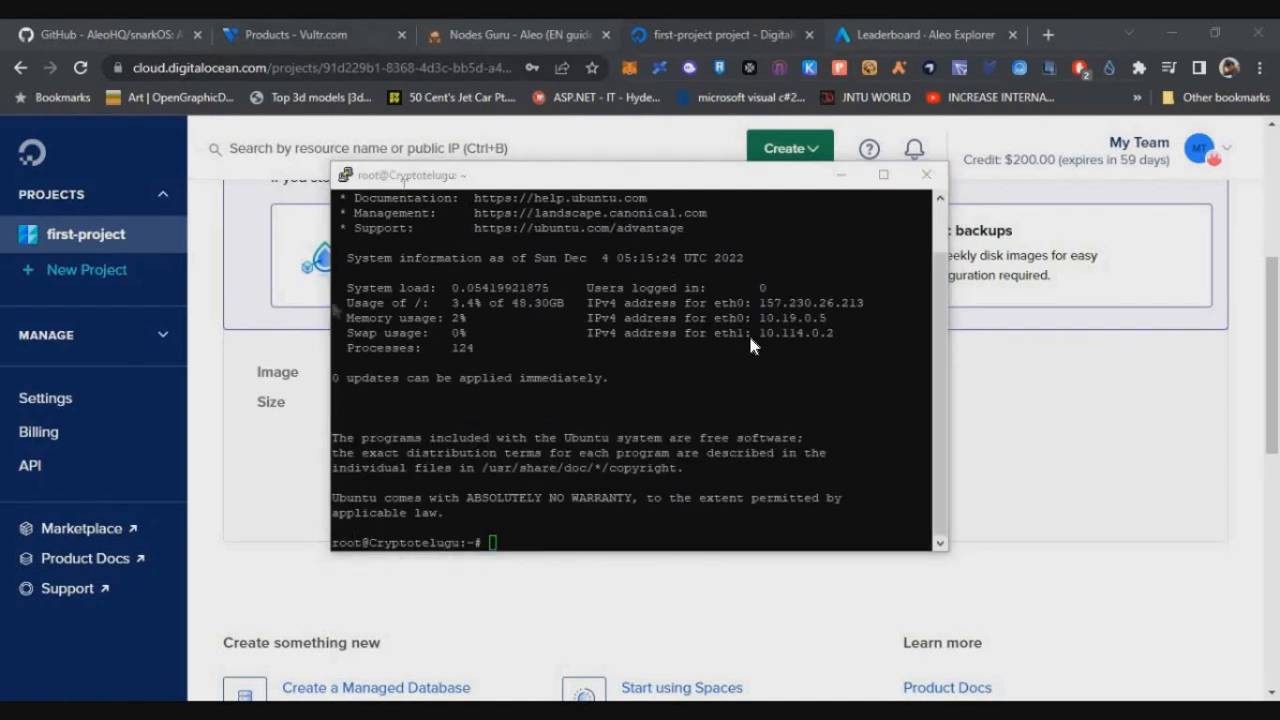
left_click(516, 34)
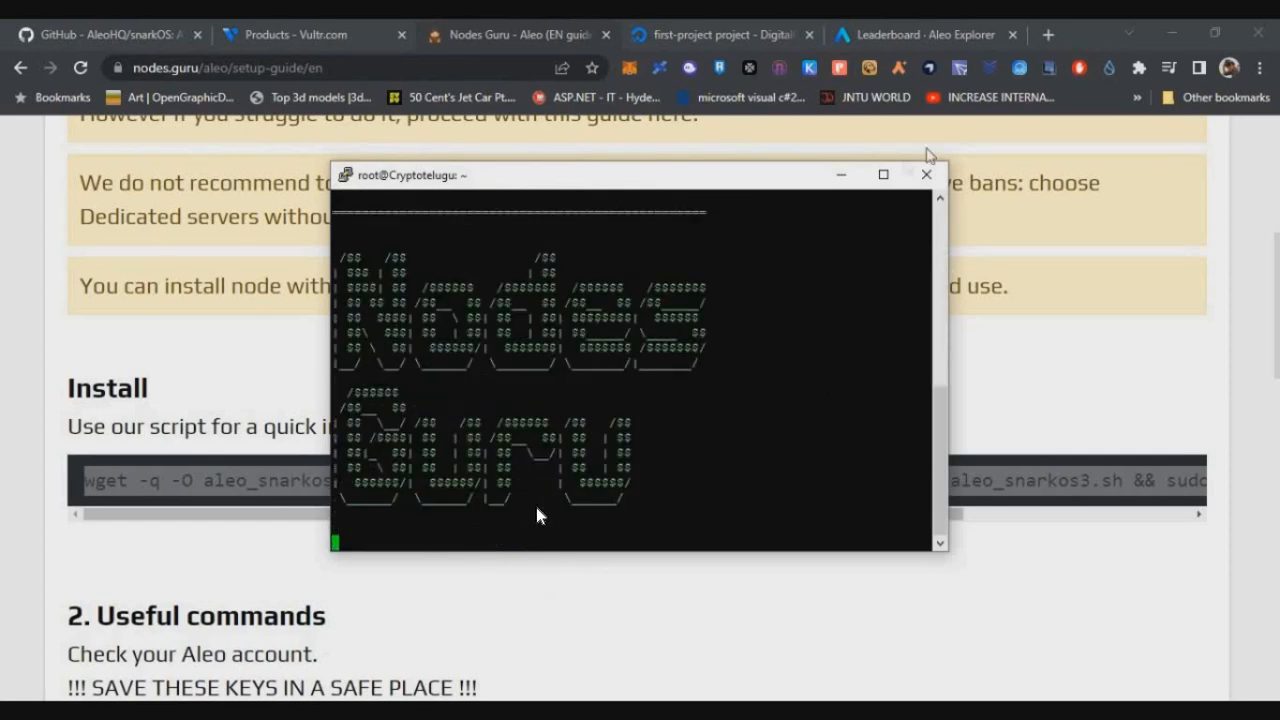
Step: Let snarkOS v2.0.2 finish installing, then view billing showing $197.62 credit
left_click(882, 174)
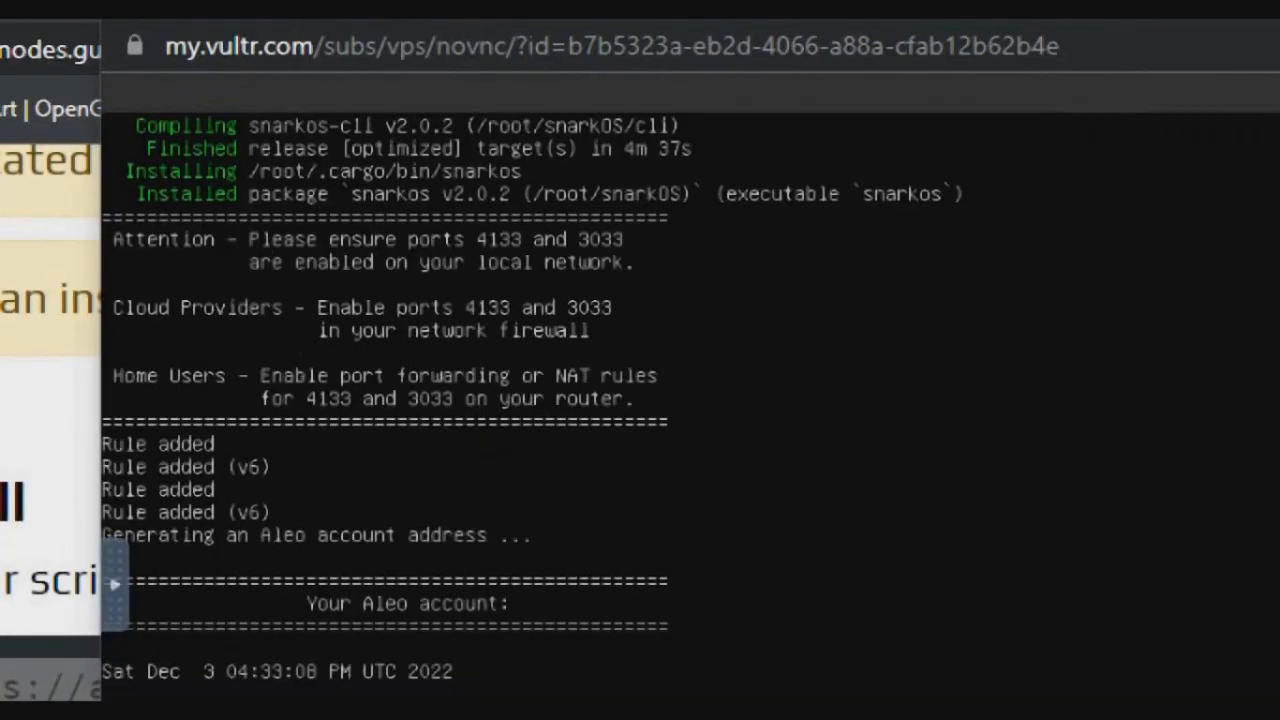
scroll("down", 3)
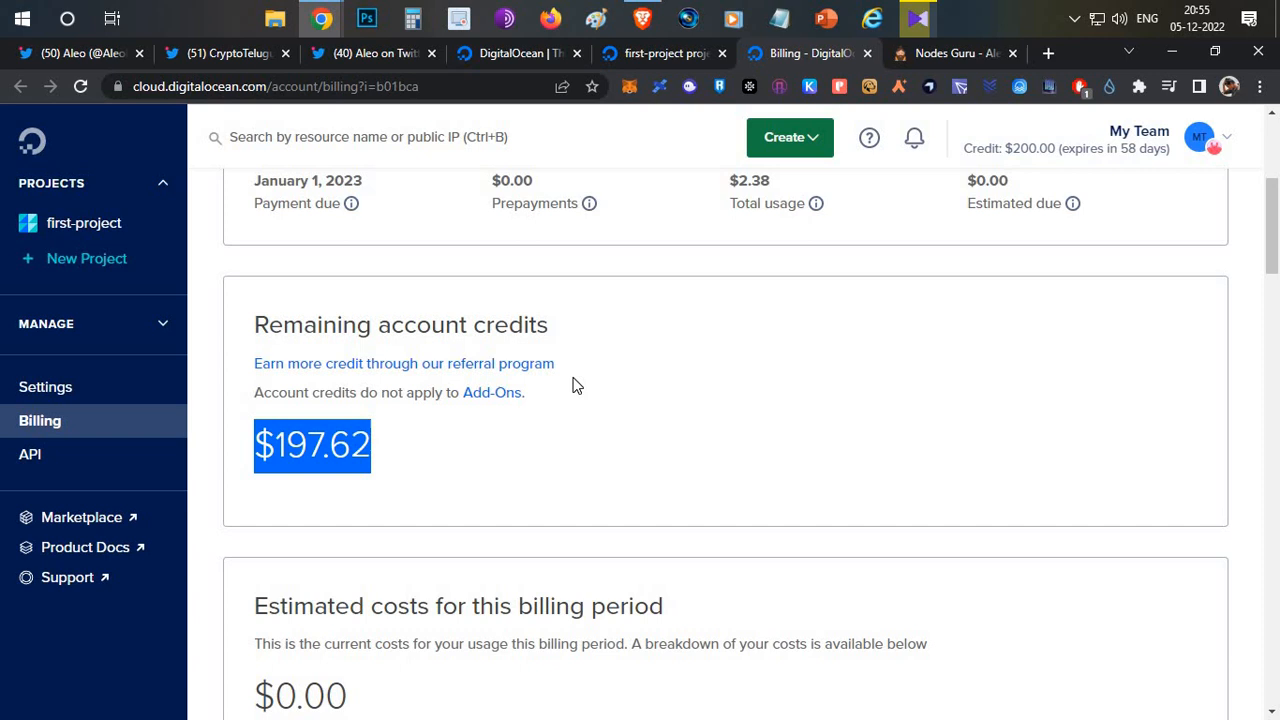
scroll("down", 3)
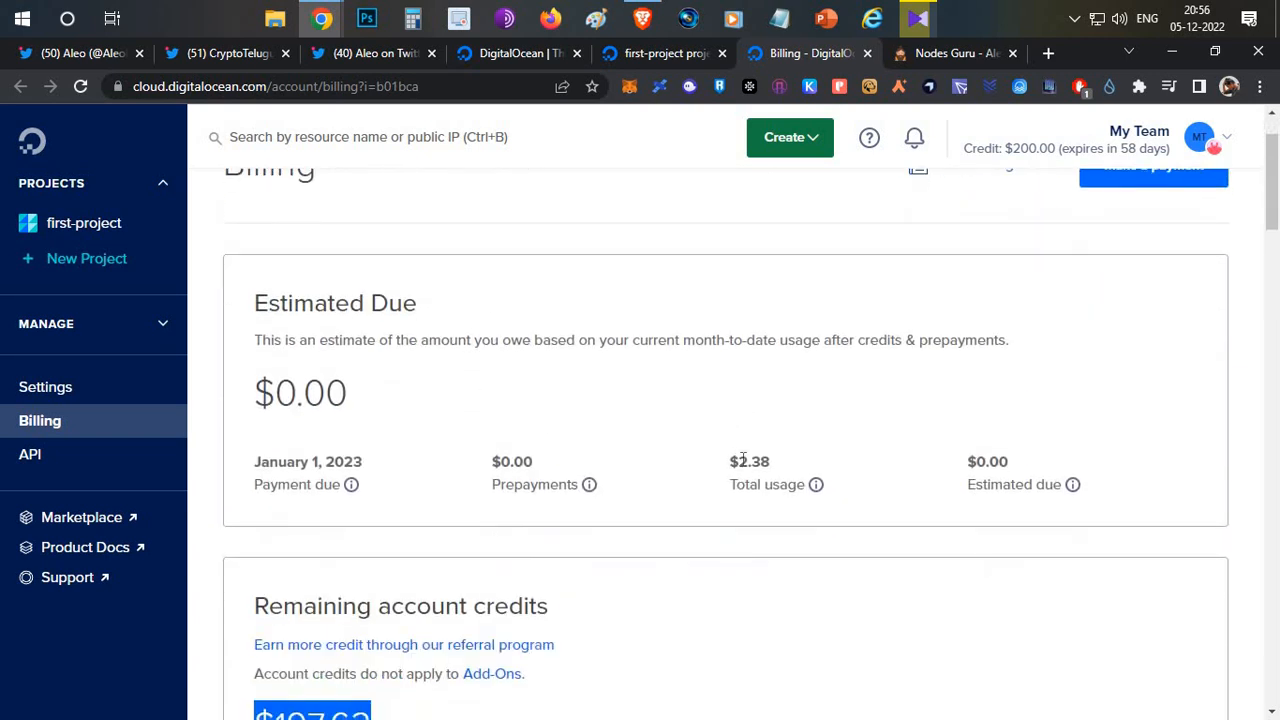
scroll("down", 3)
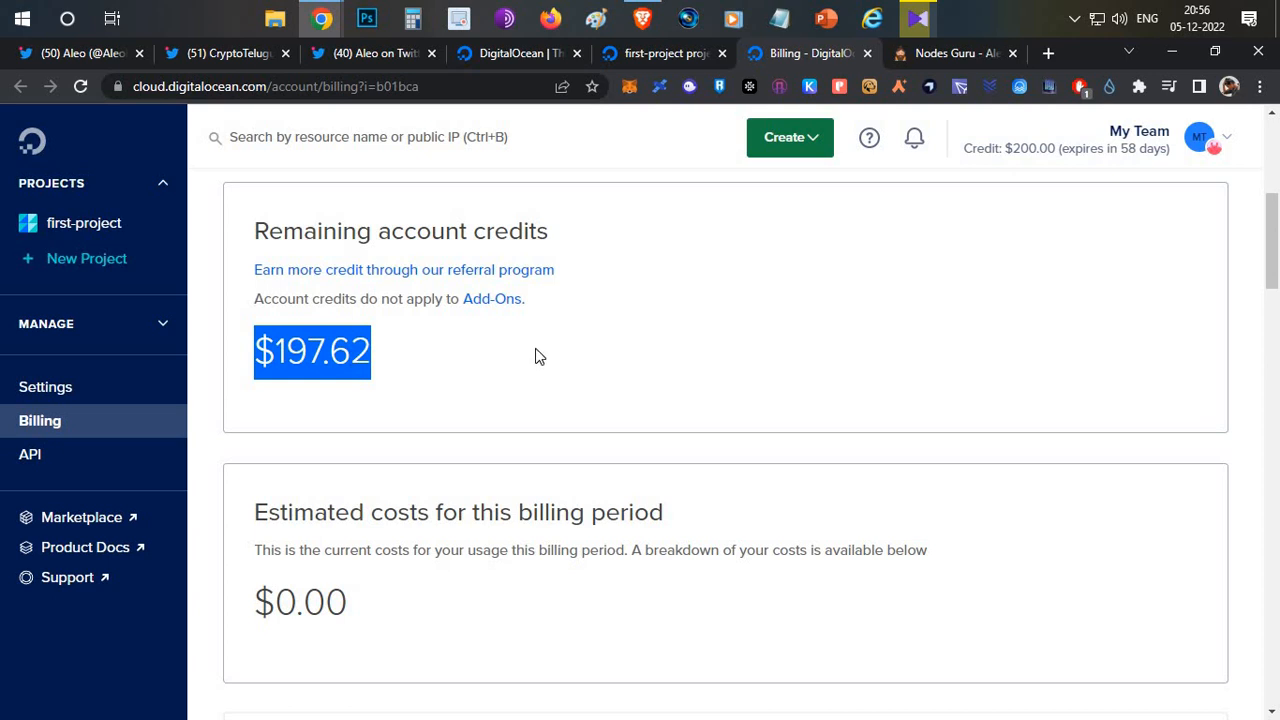
scroll("down", 3)
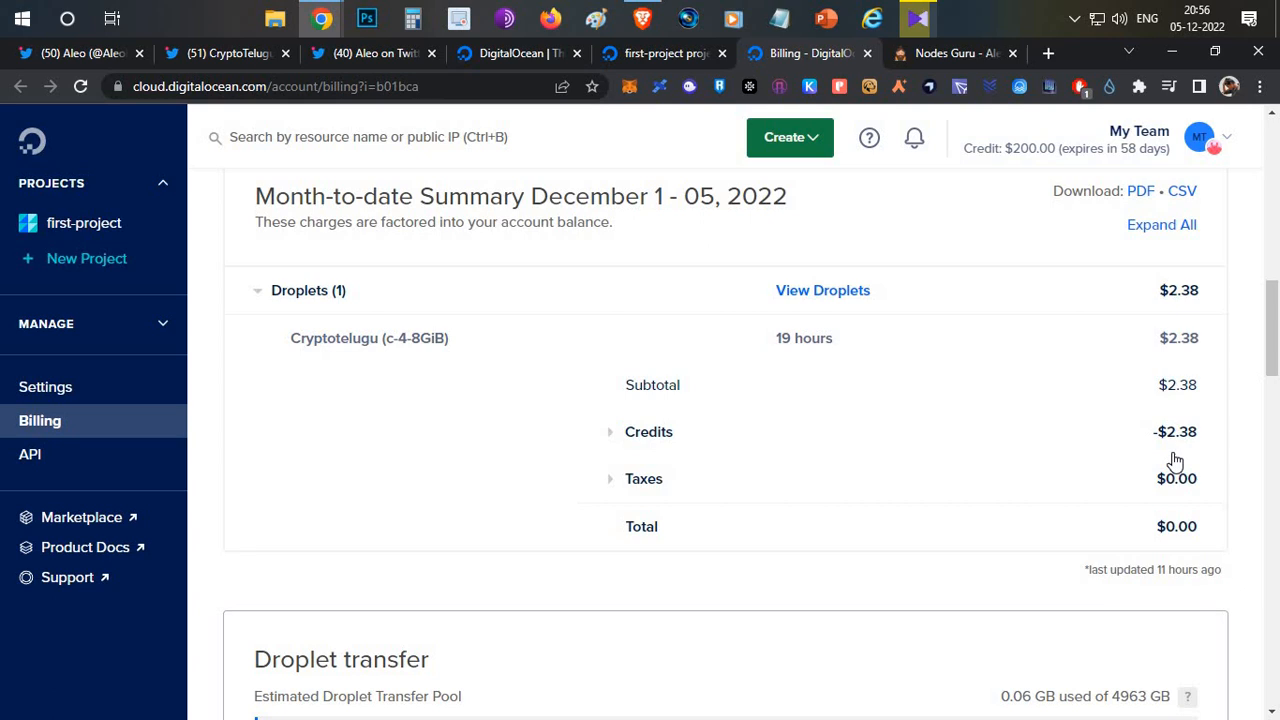
mouse_move(1206, 398)
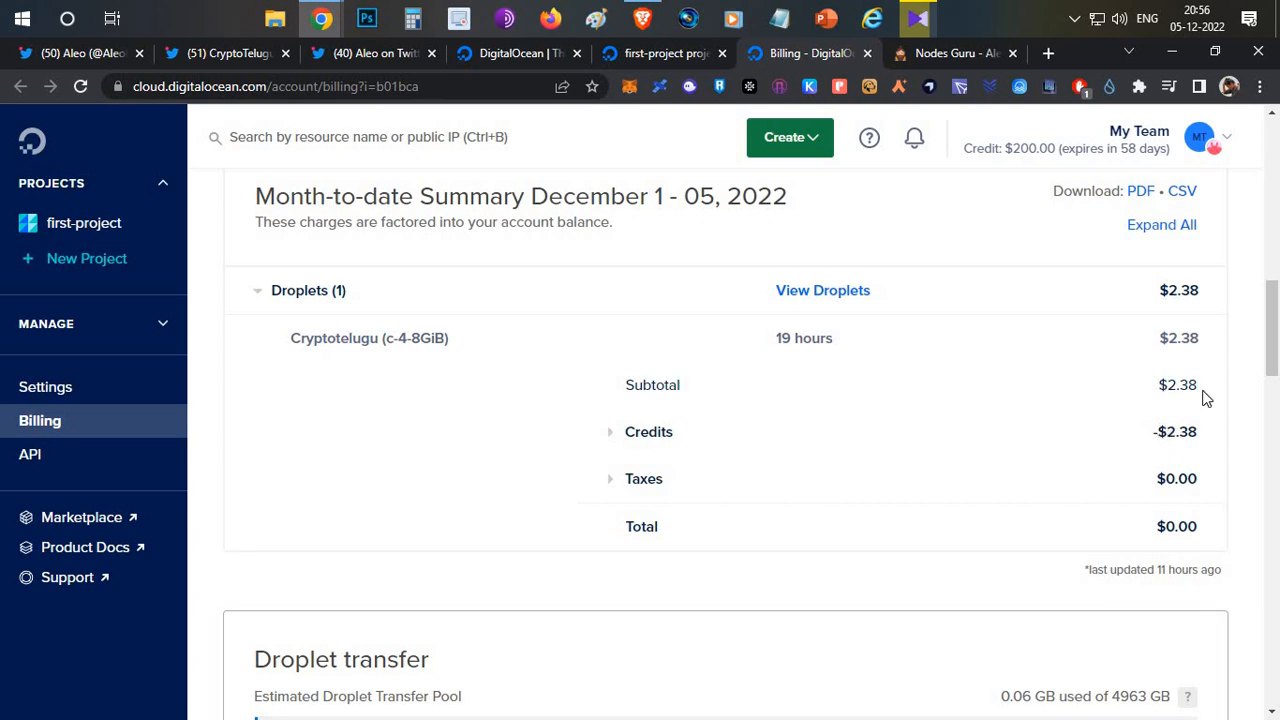
double_click(1177, 385)
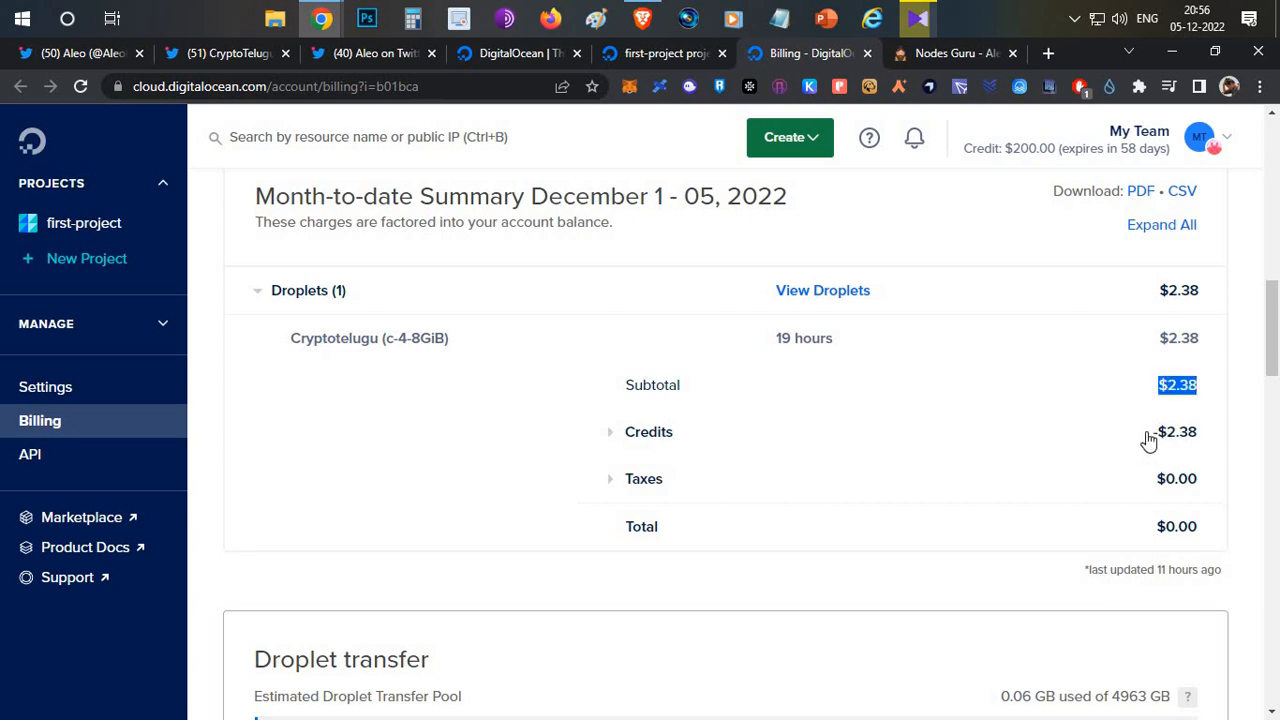
left_click(610, 431)
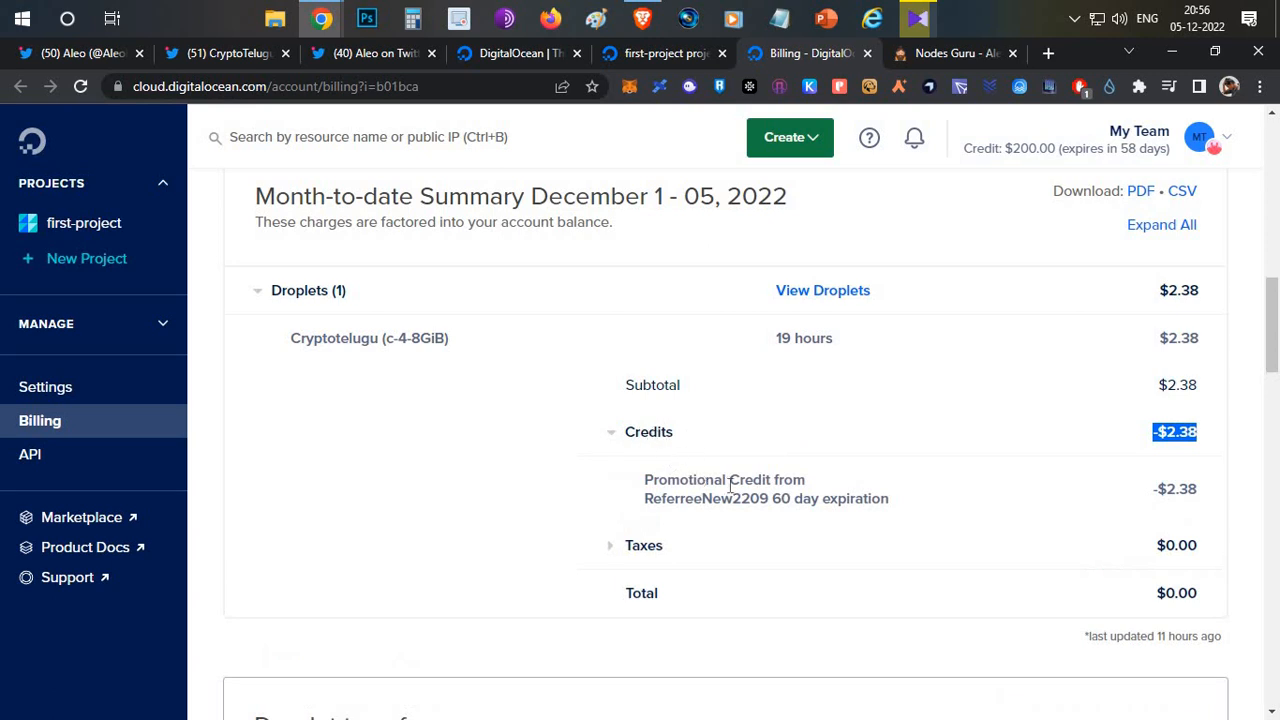
left_click(648, 431)
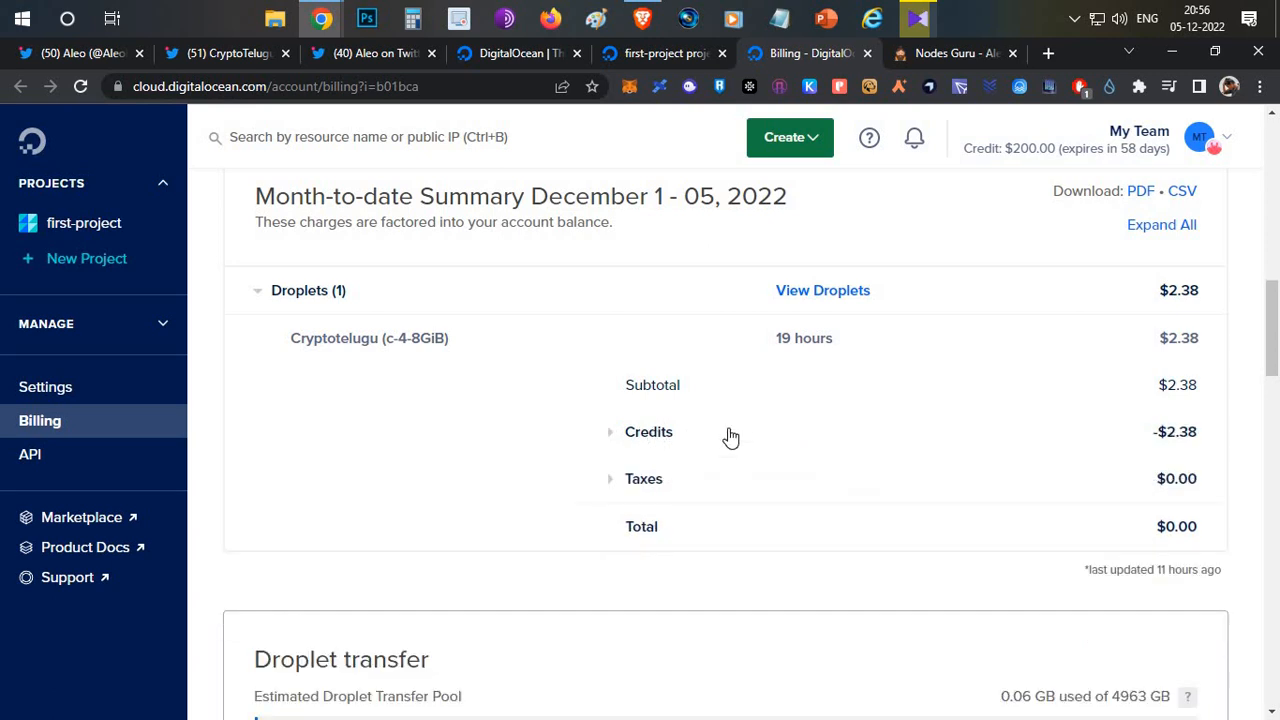
mouse_move(1180, 450)
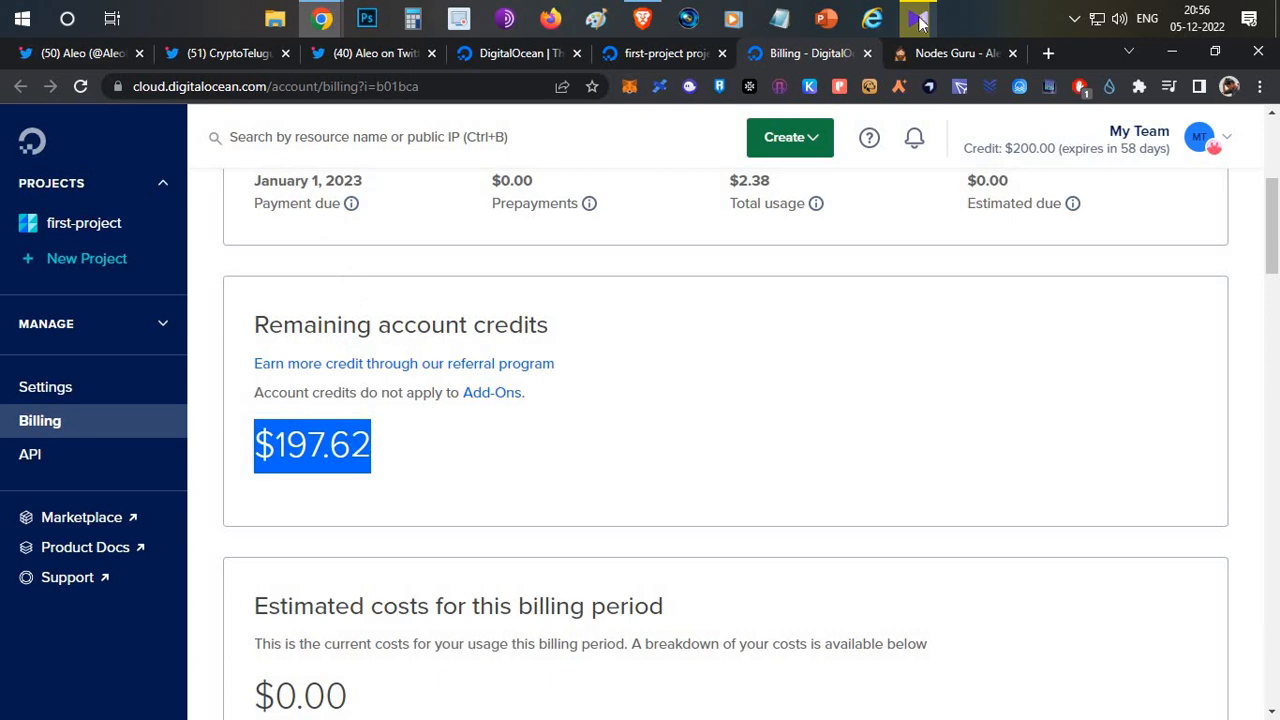
Step: From first-project, choose Access console for Cryptotelugu and launch the web console as root
left_click(84, 222)
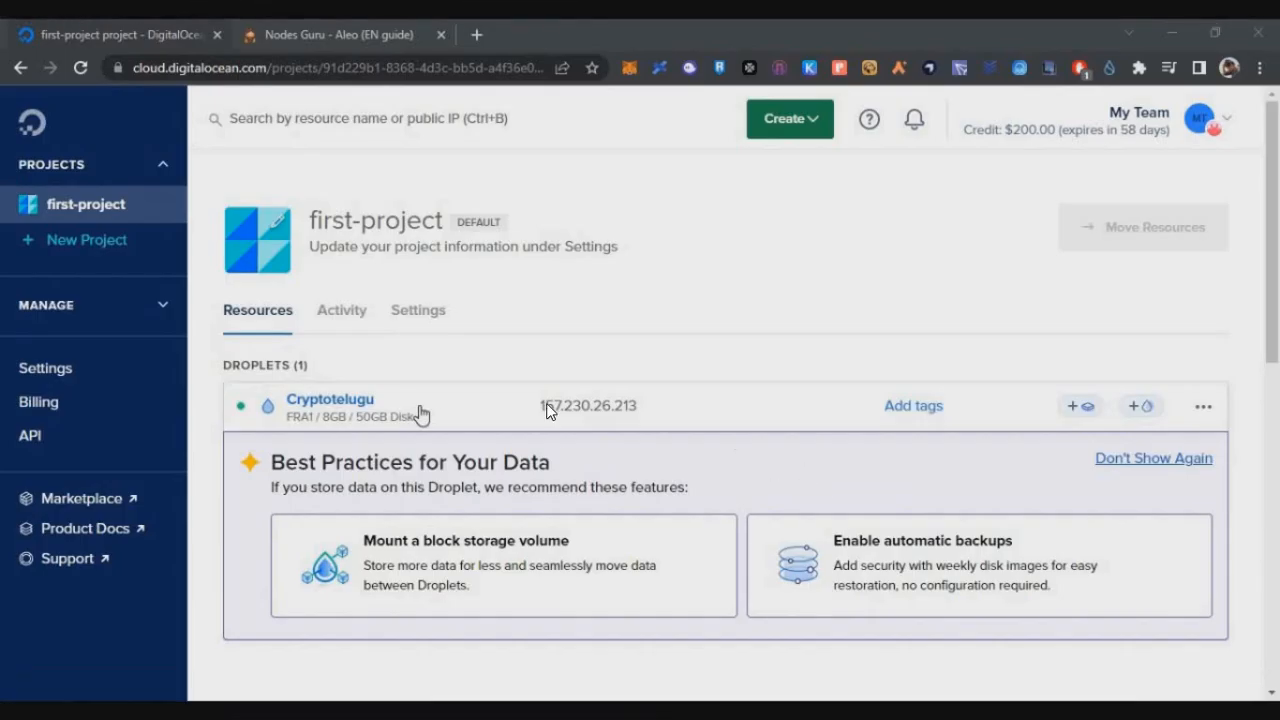
left_click(1203, 331)
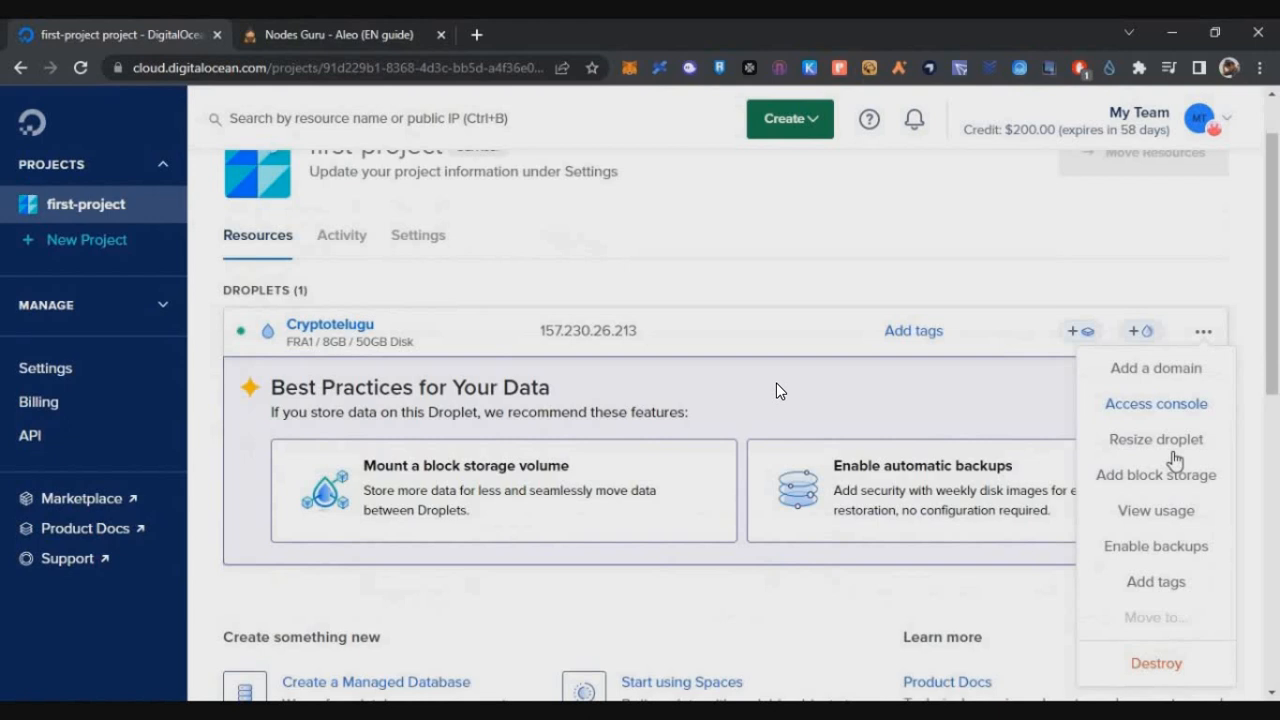
mouse_move(1144, 703)
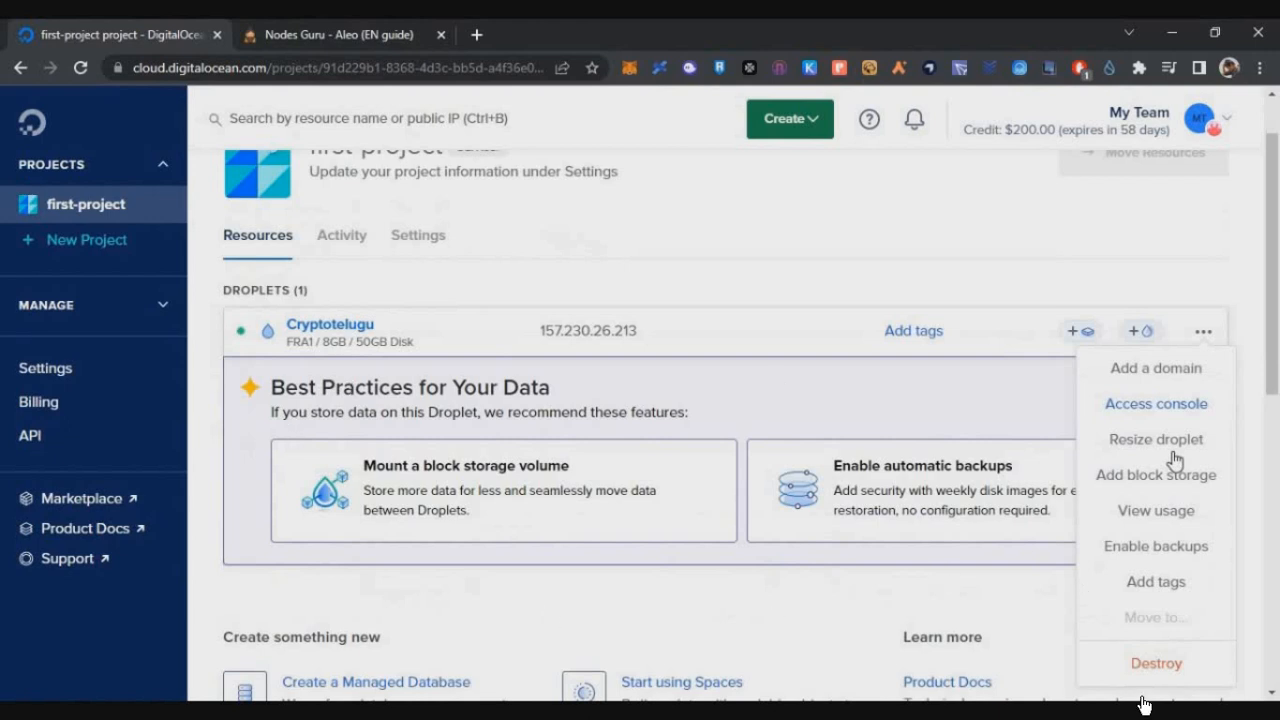
mouse_move(780, 404)
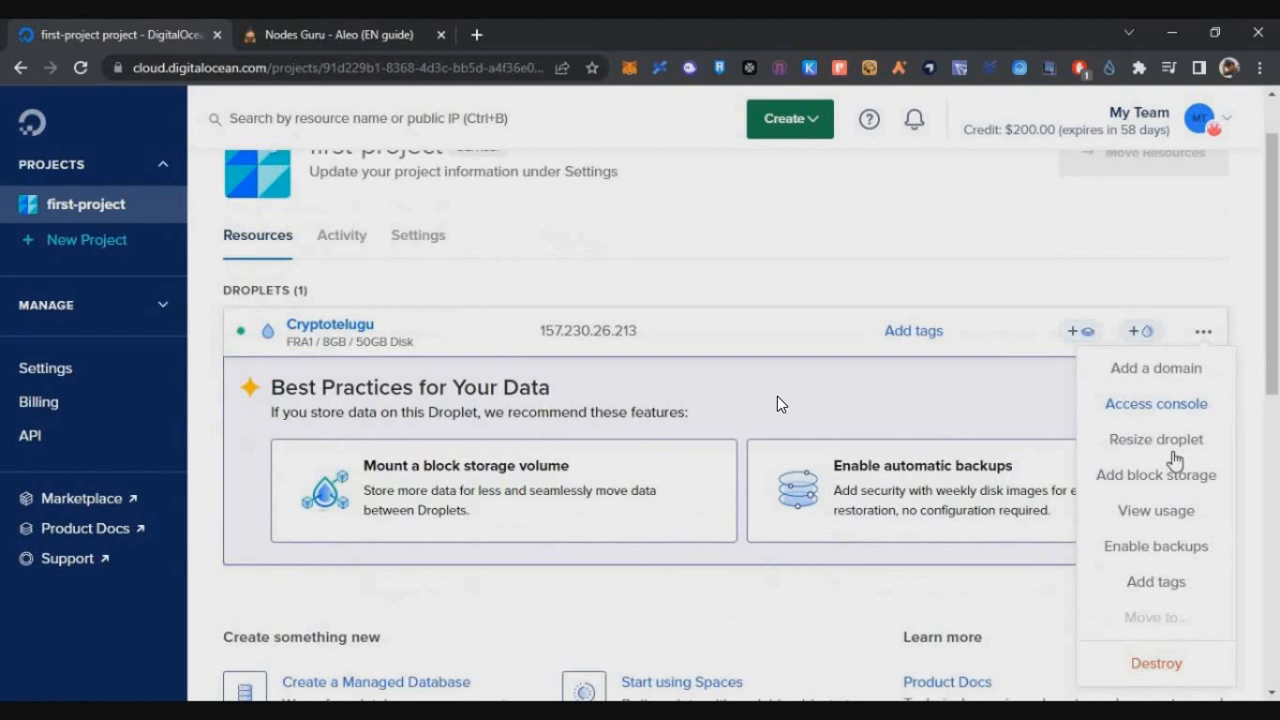
left_click(1155, 404)
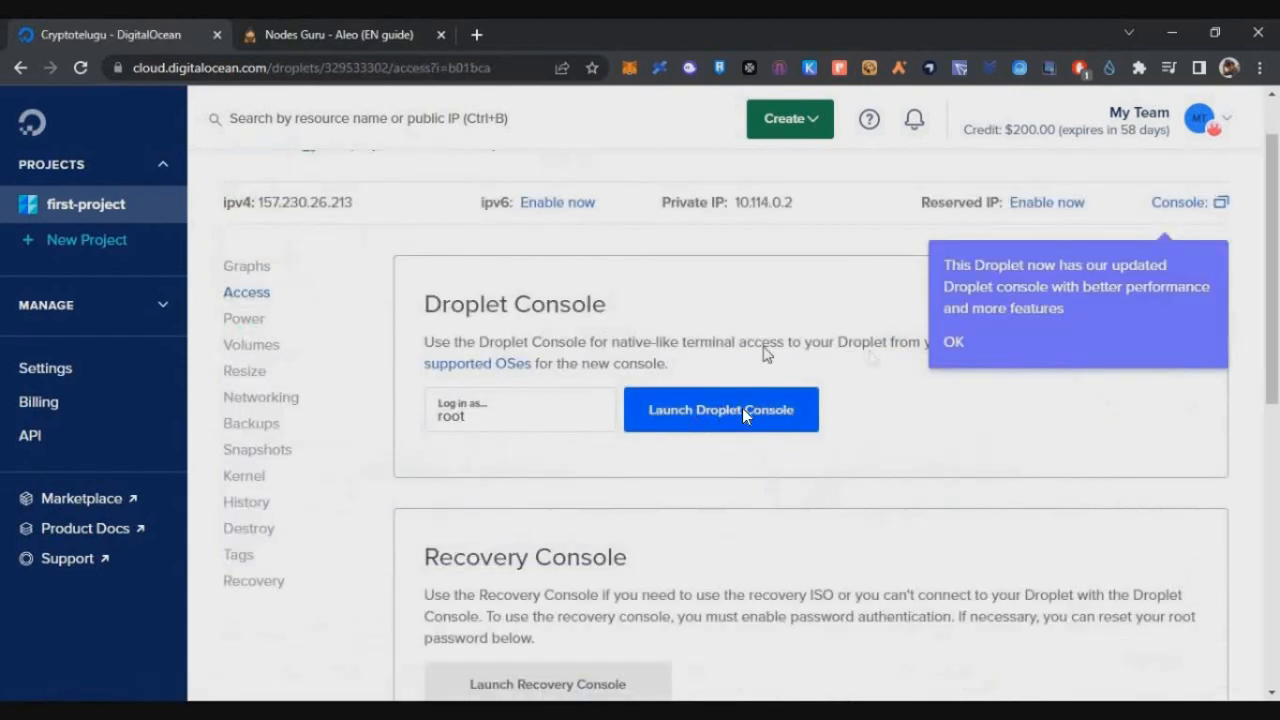
left_click(720, 410)
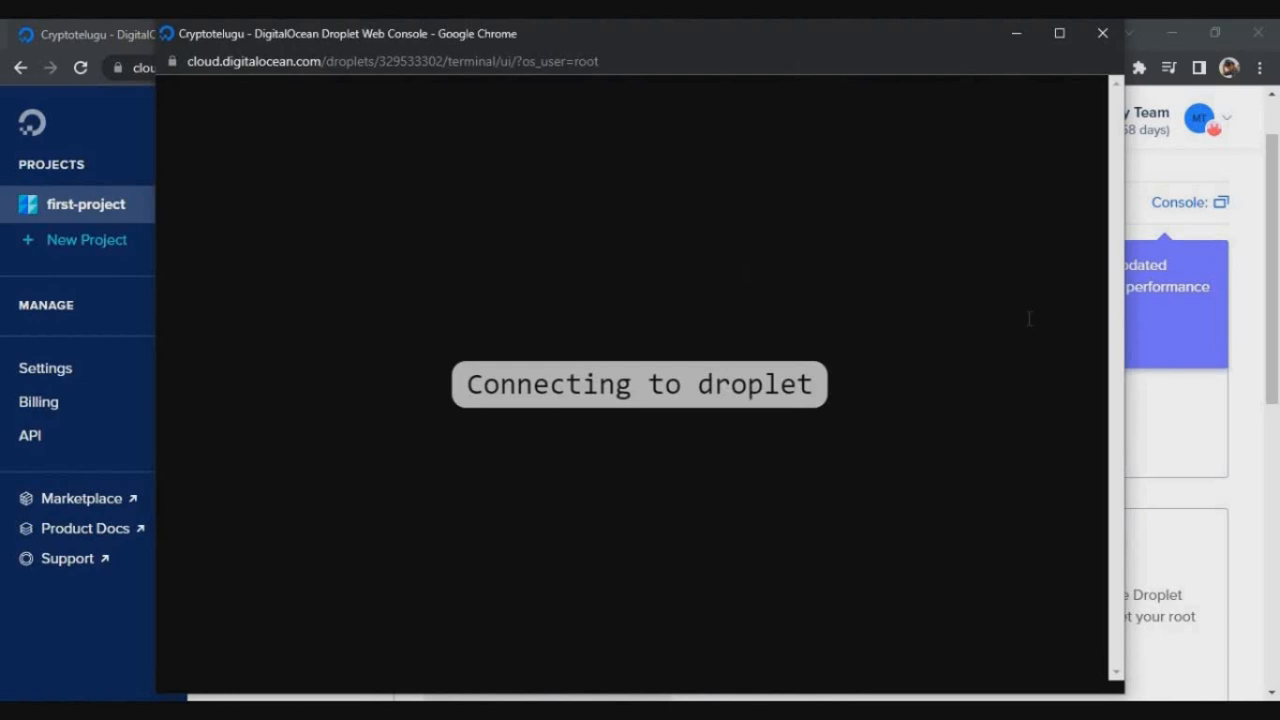
mouse_move(610, 463)
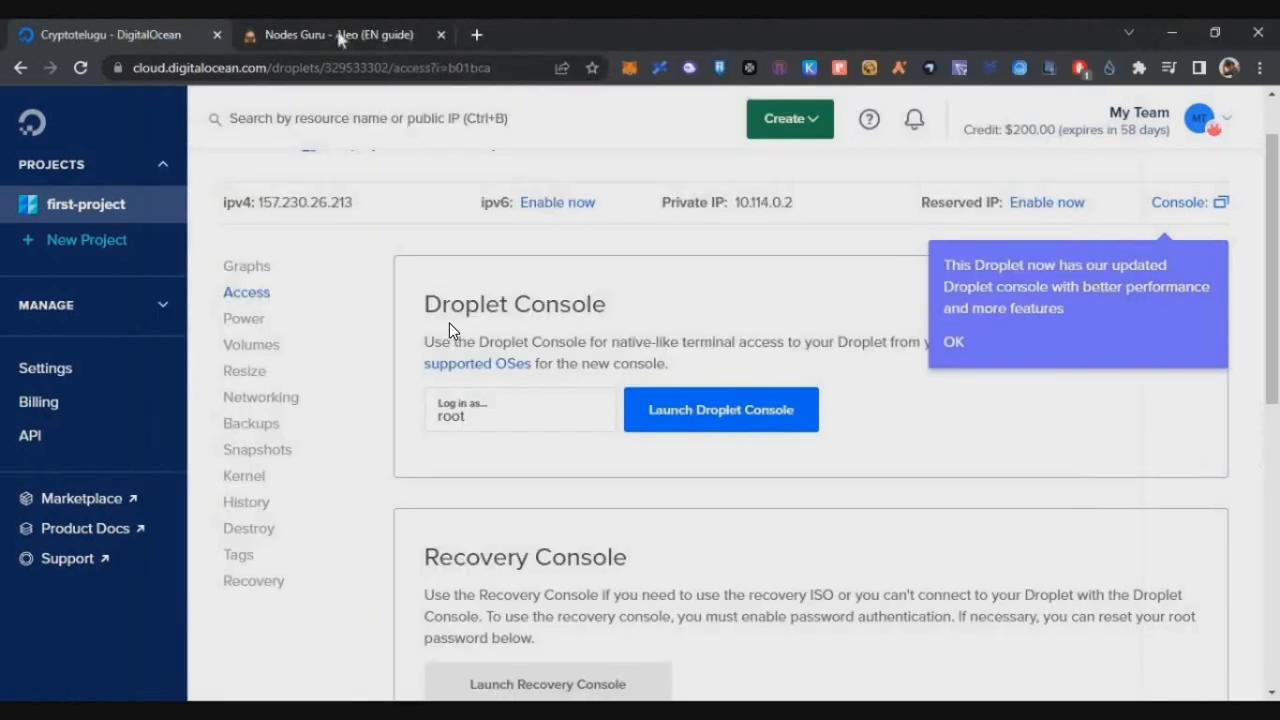
Step: Bring the Billing tab back up, showing $197.62 remaining credit against $2.38 usage
right_click(230, 478)
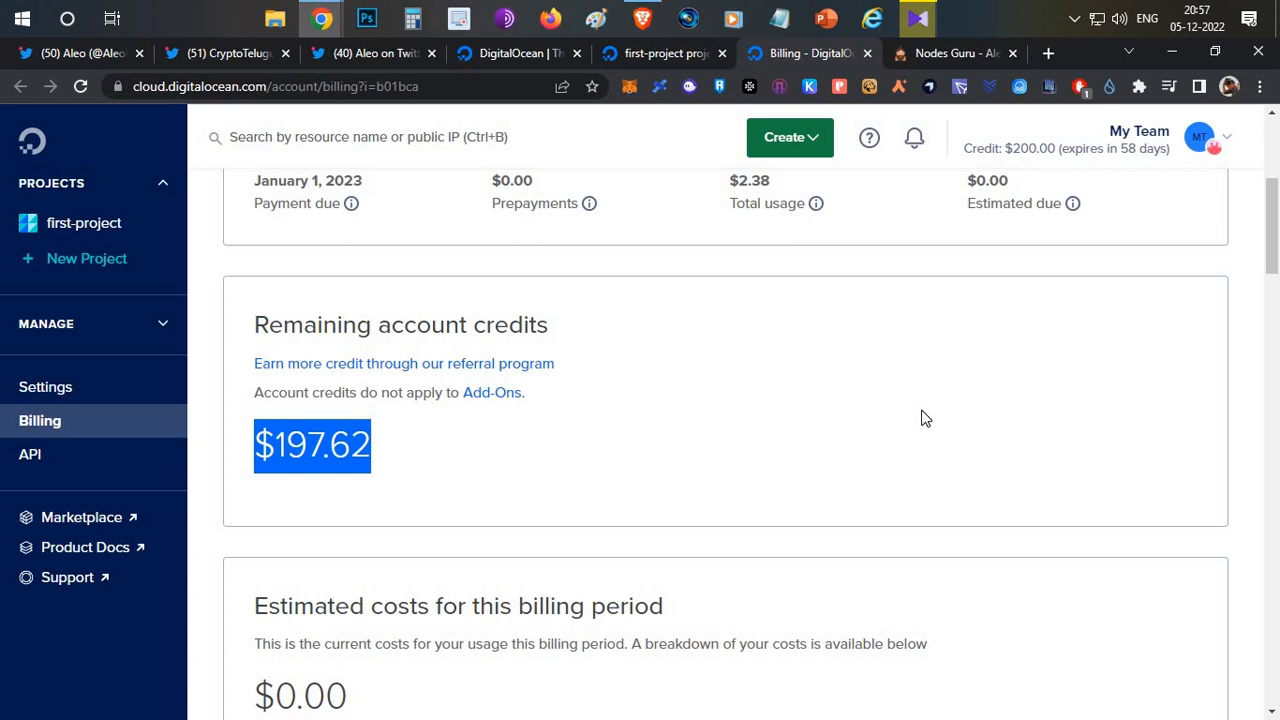
mouse_move(720, 400)
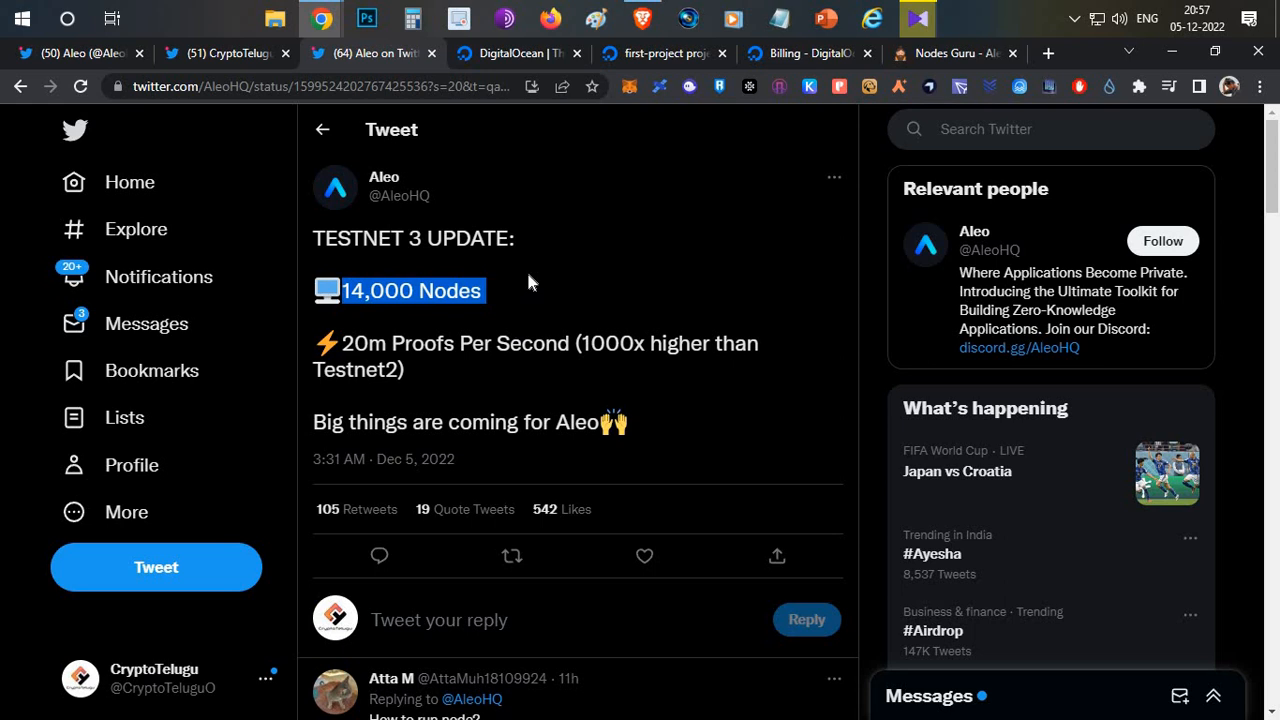
mouse_move(363, 313)
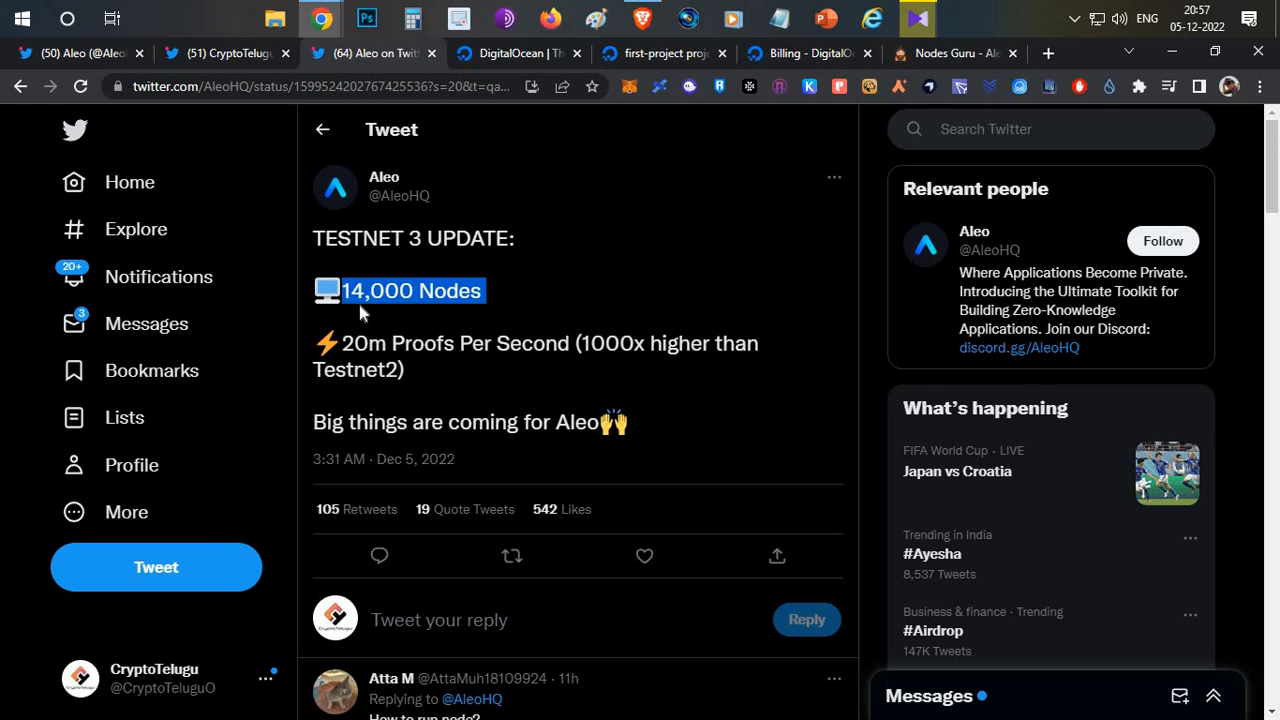
mouse_move(392, 326)
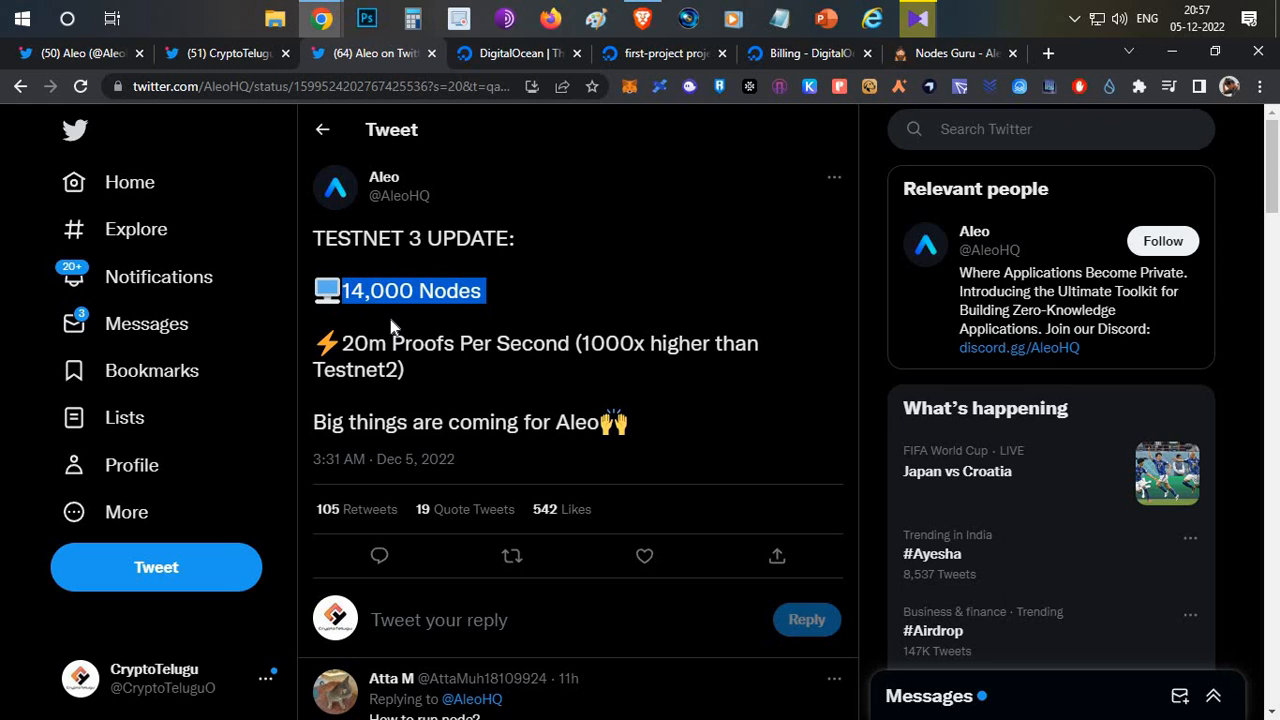
mouse_move(507, 315)
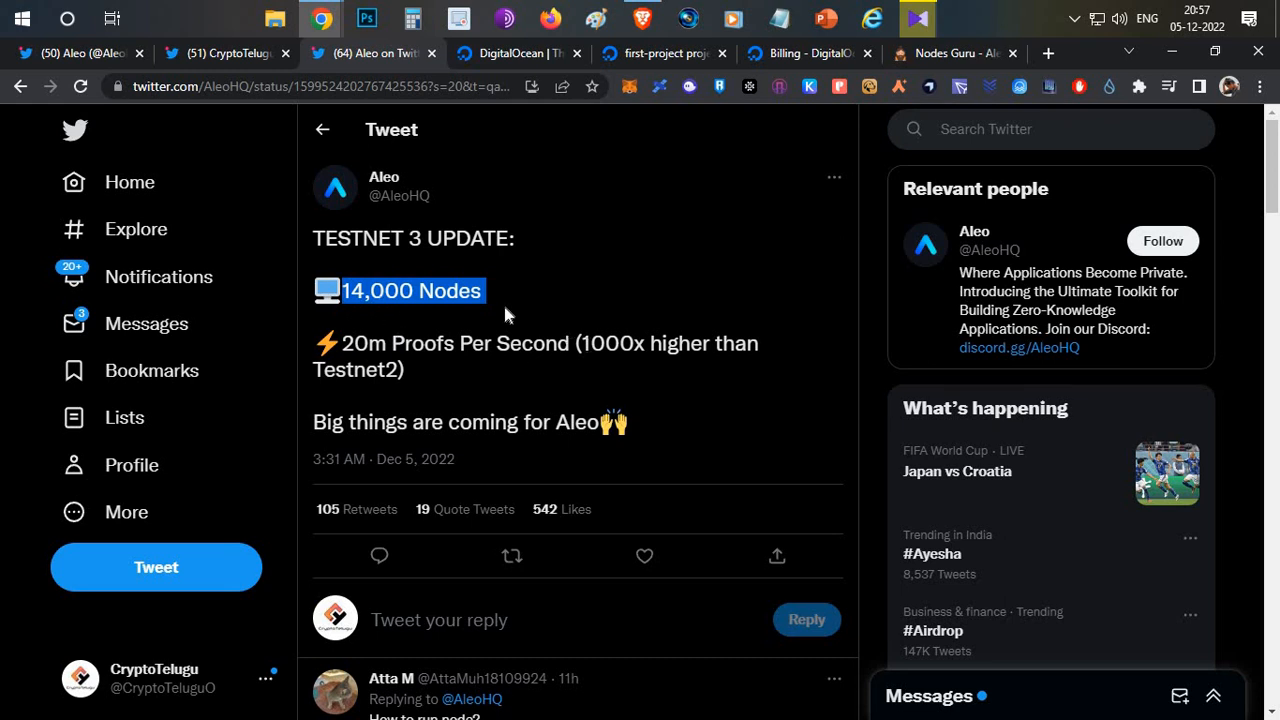